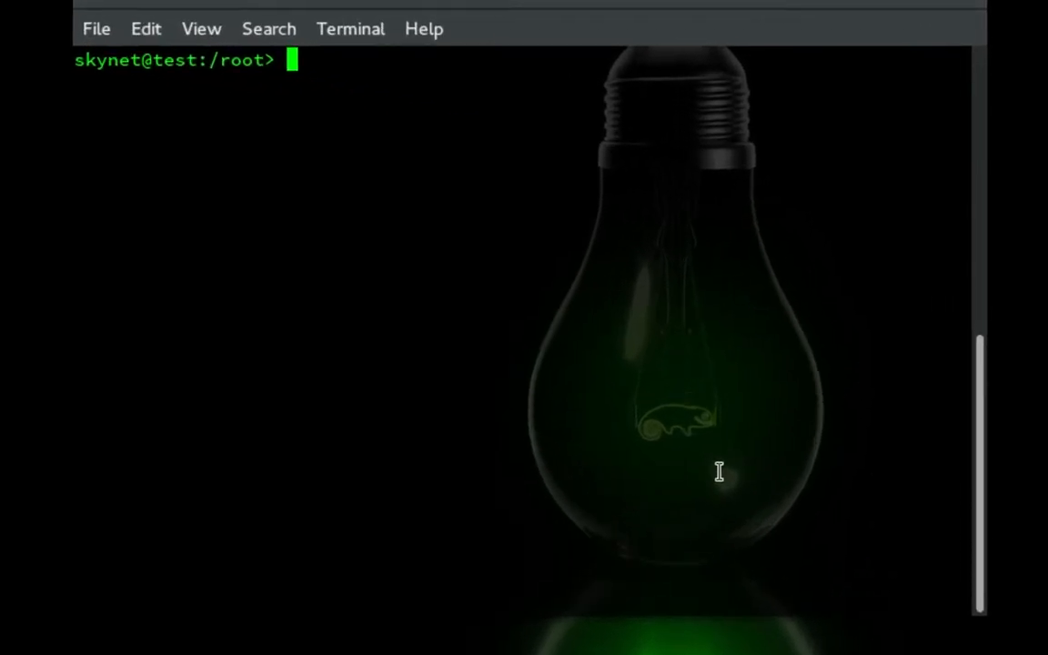
Become root with su - and the root password, then begin typing the zypper command
{"action": "type", "text": "su -"}
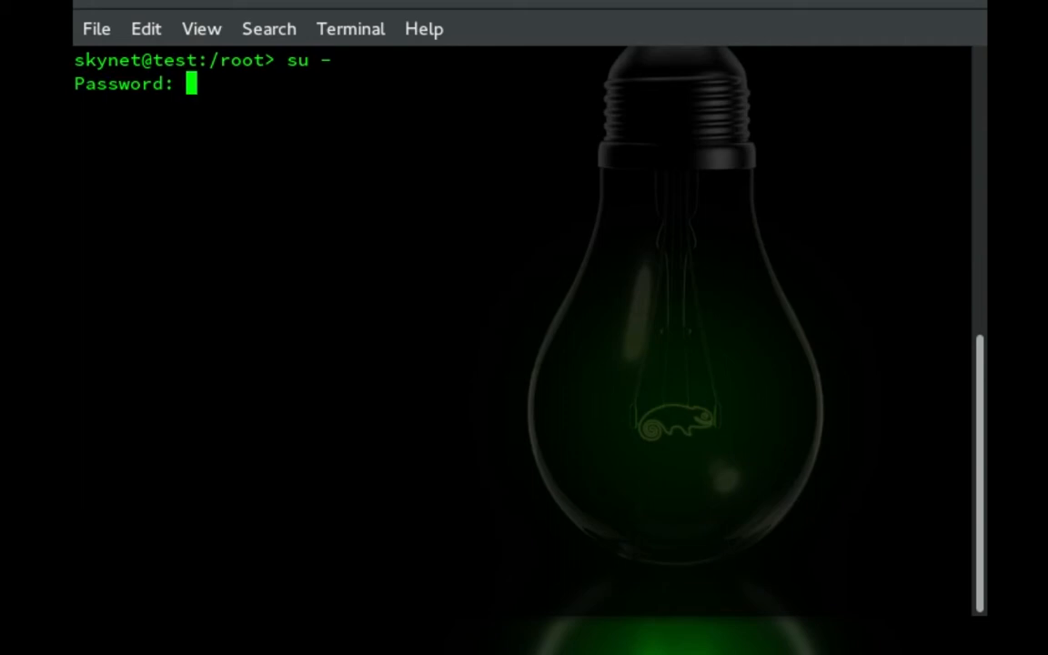
{"action": "key", "text": "Return"}
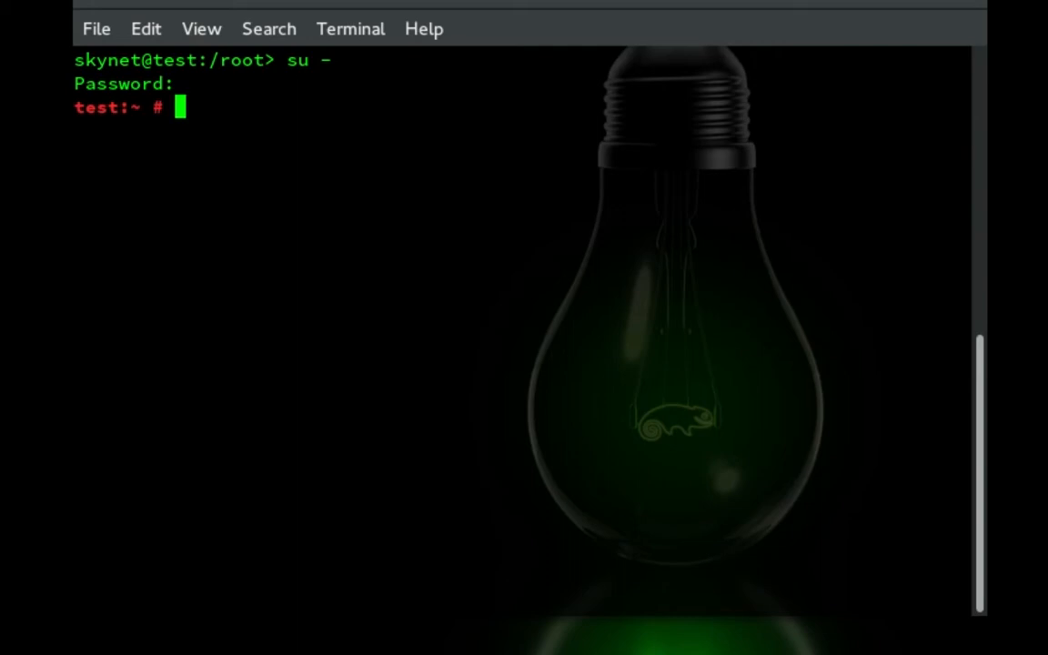
{"action": "type", "text": "zyper update"}
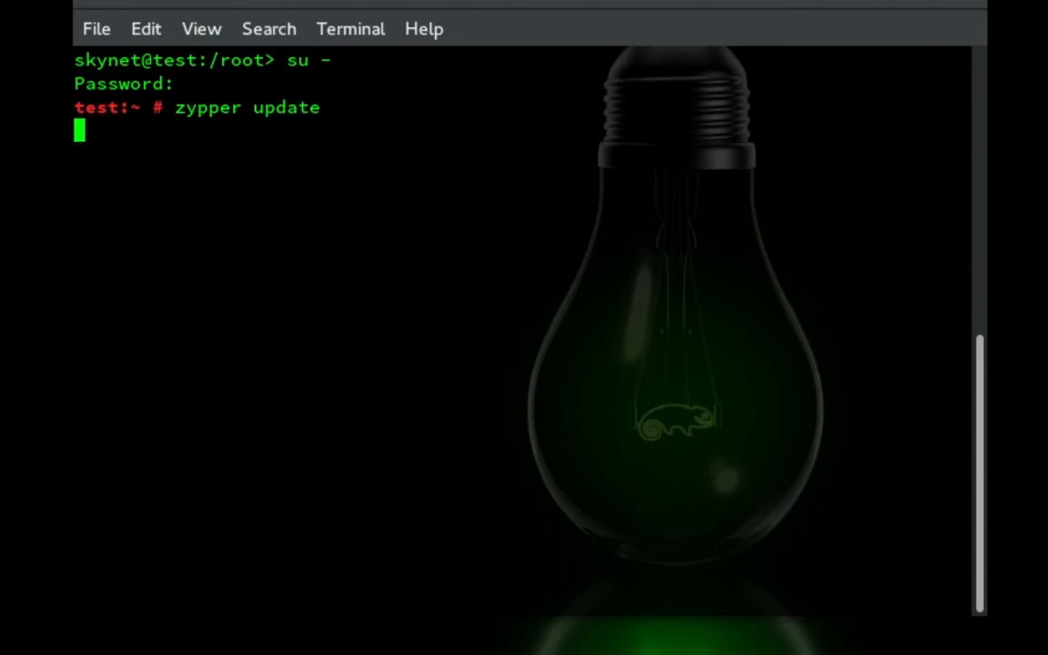
Run zypper update, which lists 41 updates but reports nothing to do
{"action": "key", "text": "Return"}
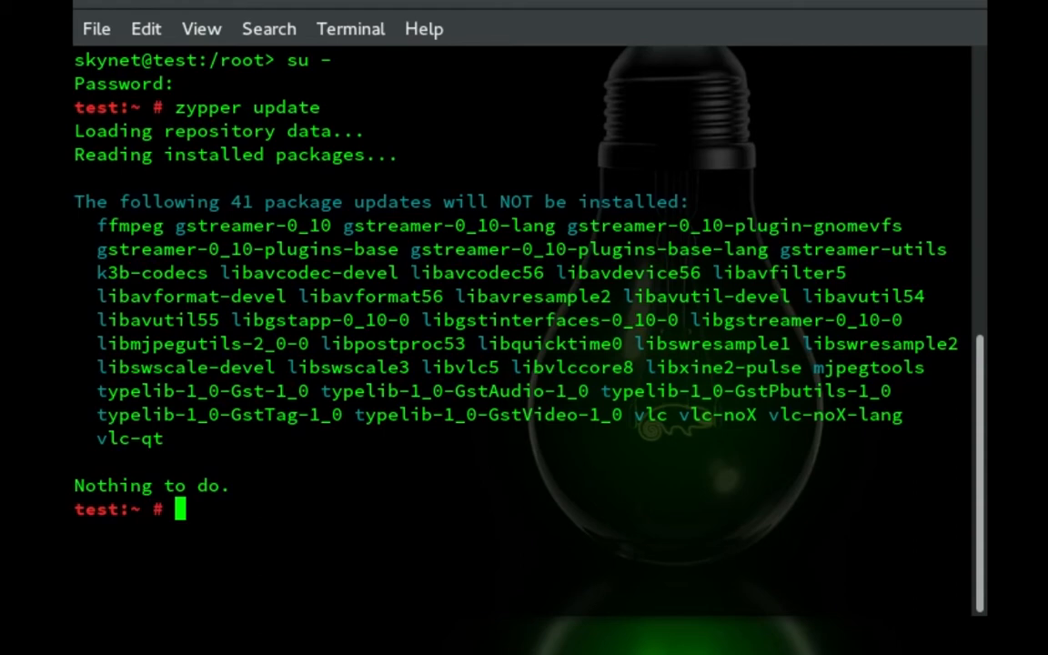
Request zypper install of php7 and php7-mysql, listing 12 new packages
{"action": "type", "text": "zypper in"}
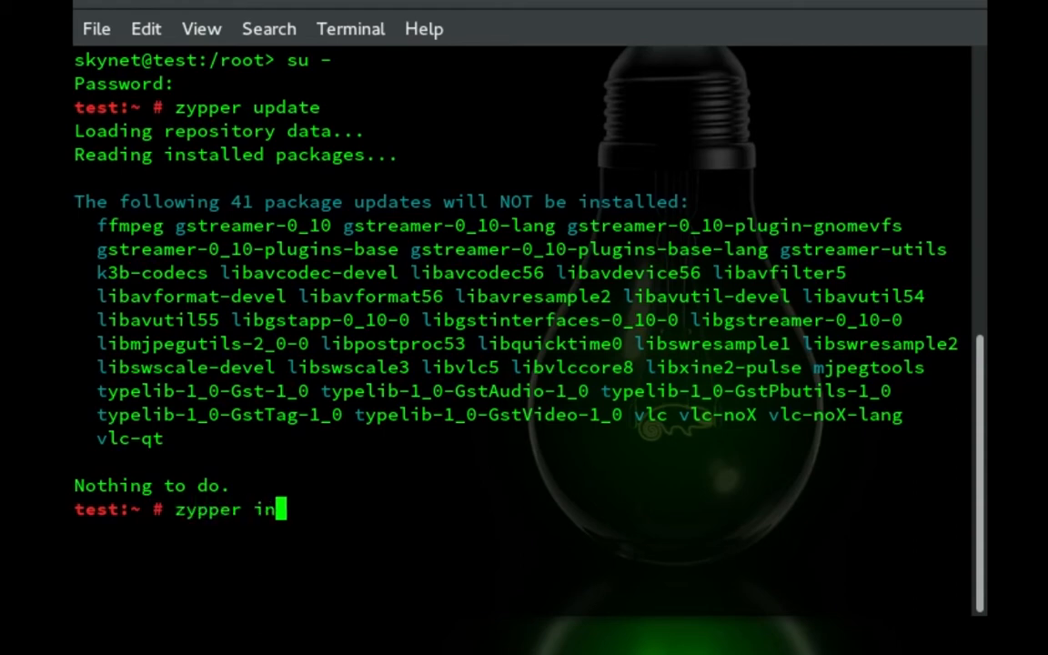
{"action": "type", "text": "php7 p"}
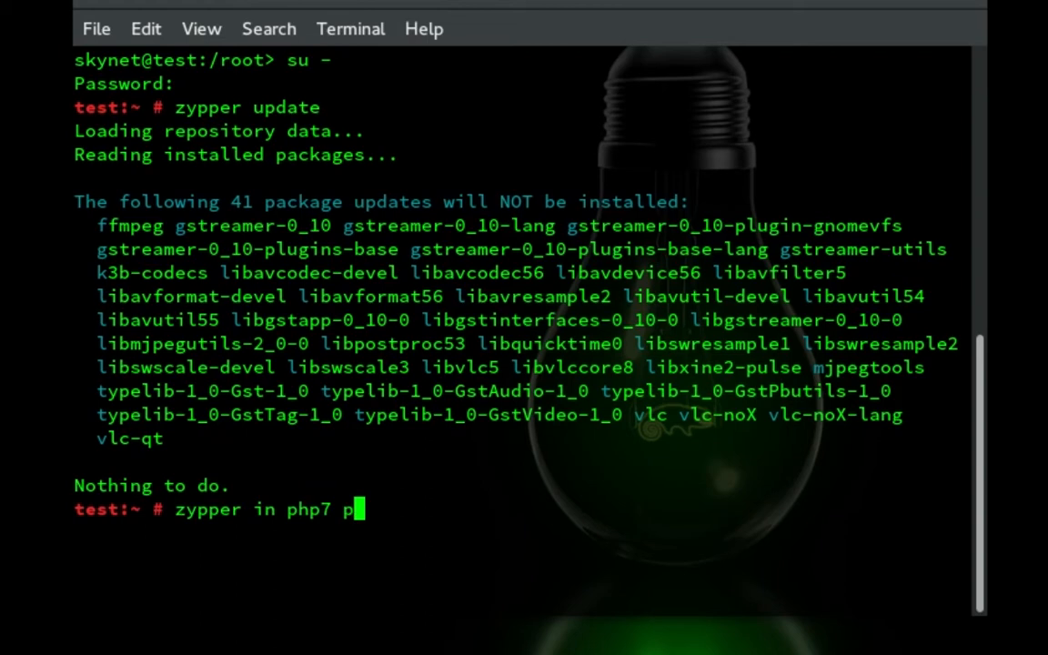
{"action": "type", "text": "hp7-"}
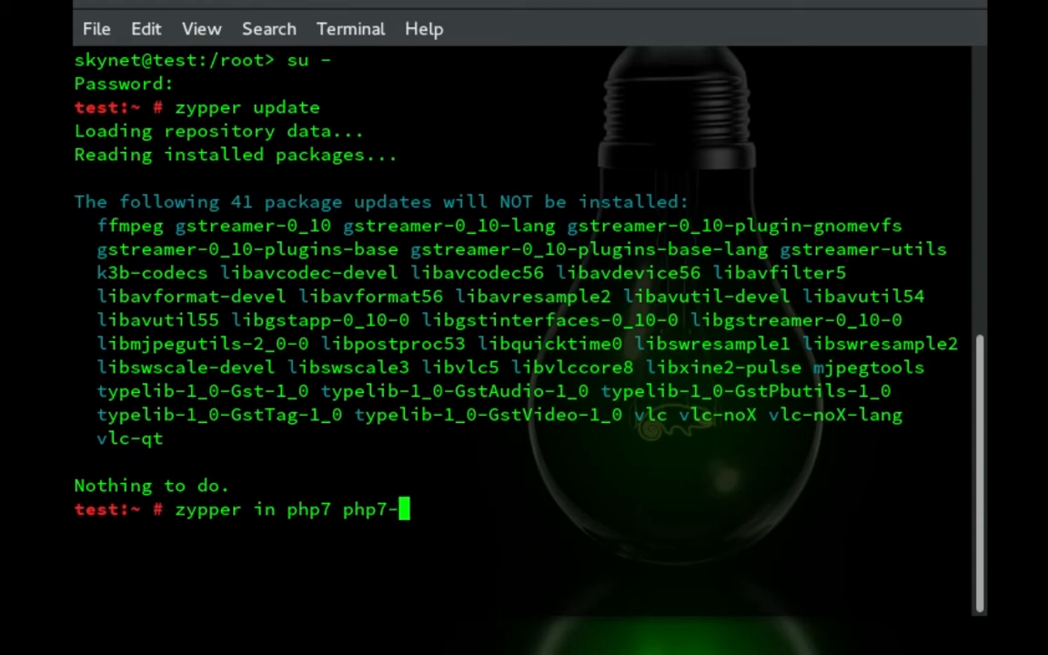
{"action": "type", "text": "mysql"}
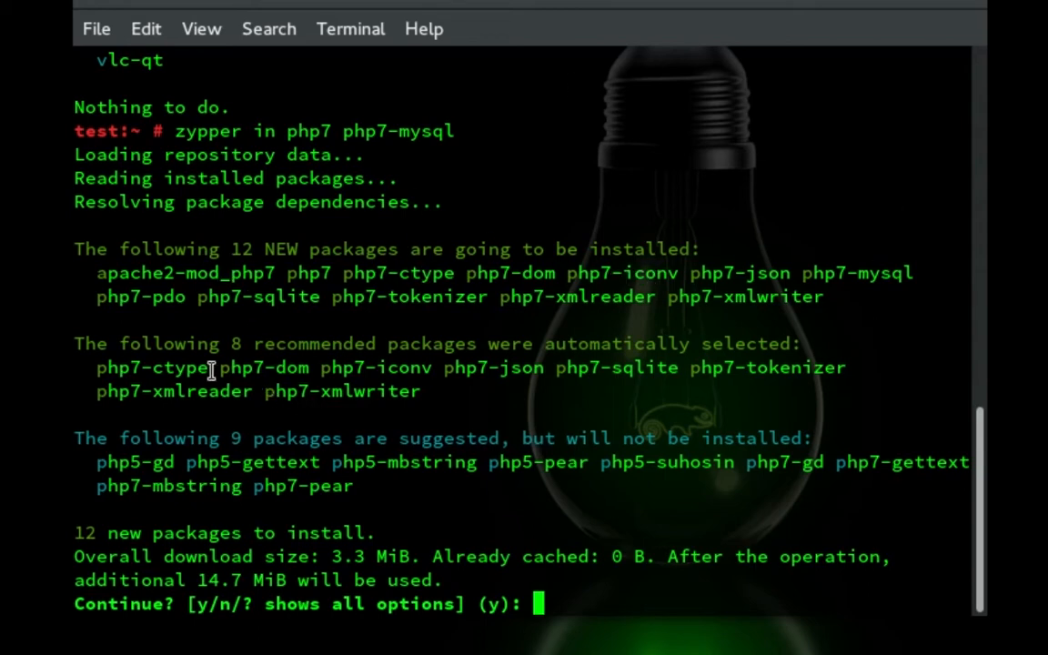
{"action": "mouse_move", "coordinate": [350, 245]}
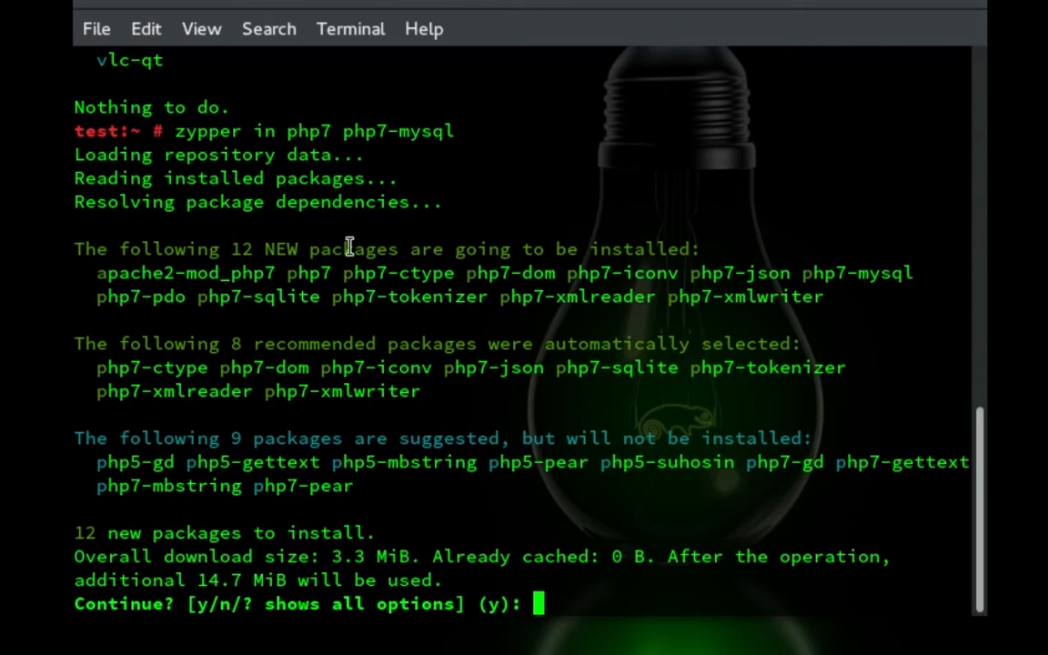
{"action": "mouse_move", "coordinate": [496, 529]}
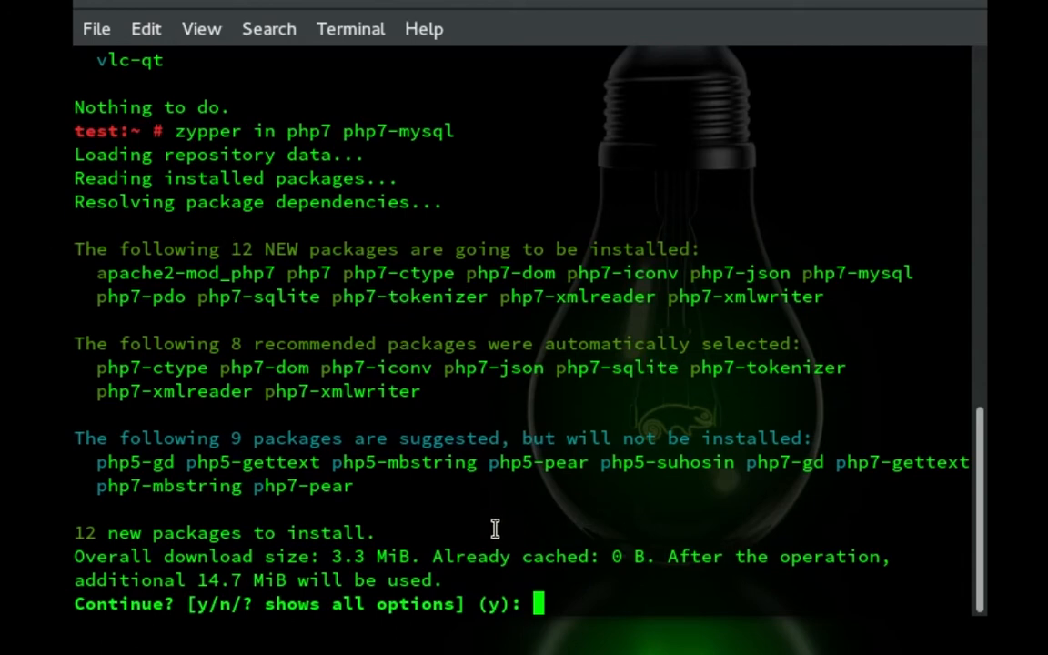
{"action": "mouse_move", "coordinate": [254, 420]}
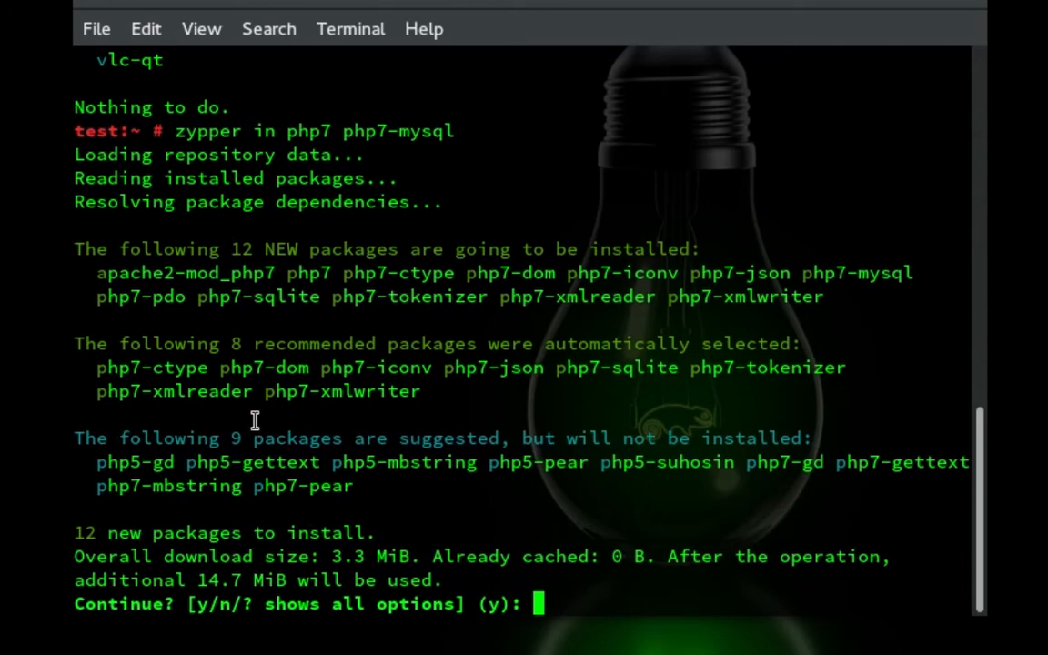
{"action": "mouse_move", "coordinate": [609, 519]}
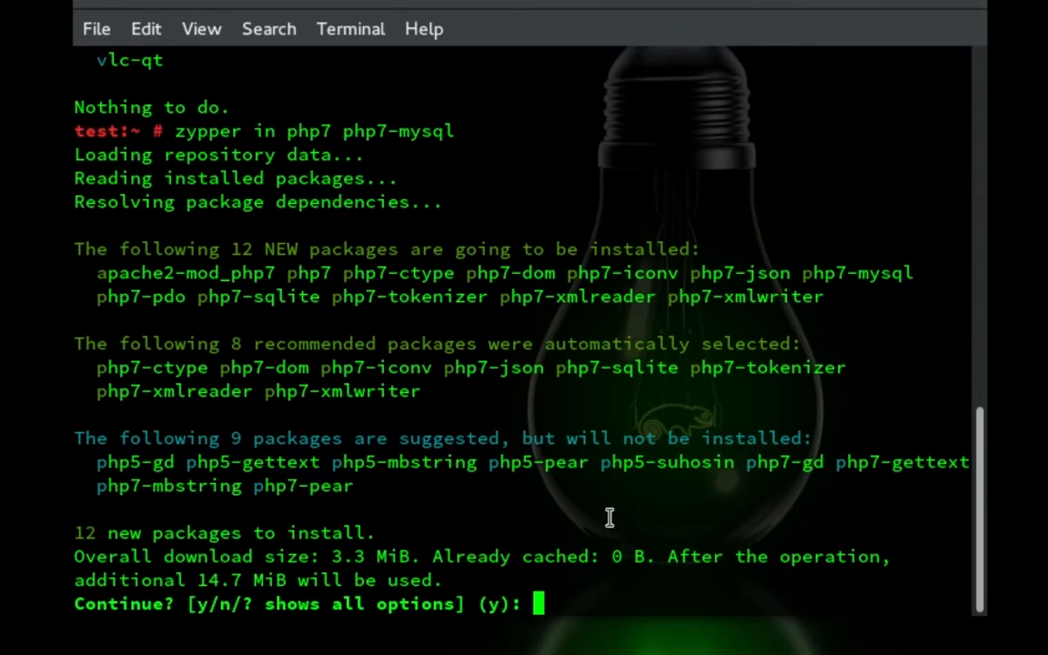
{"action": "mouse_move", "coordinate": [792, 501]}
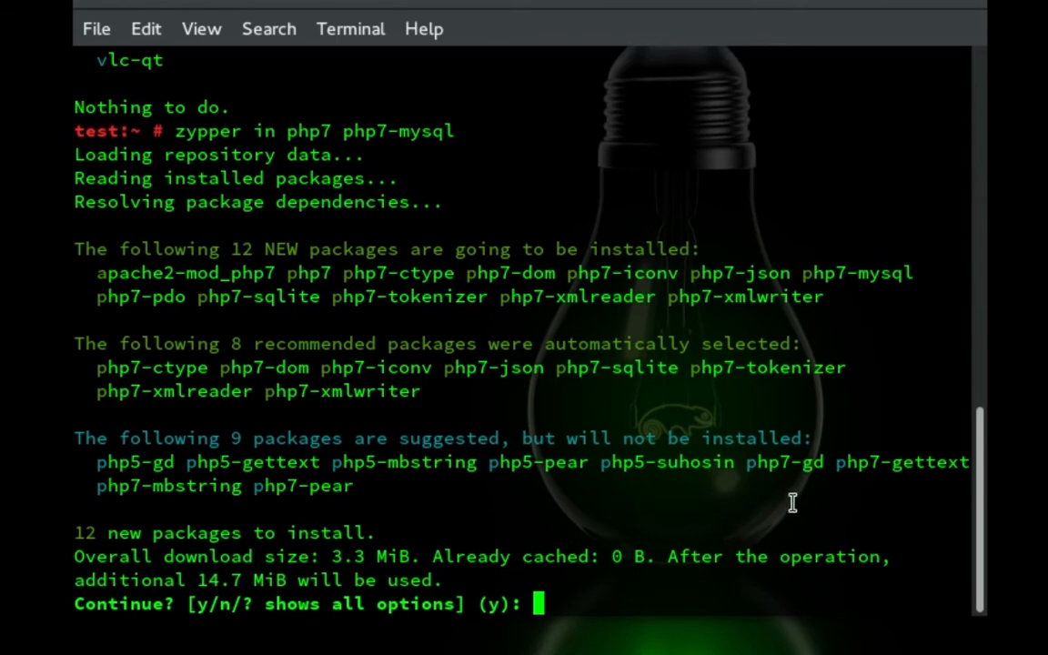
Confirm with 'y' and install all 12 php7 packages
{"action": "type", "text": "y"}
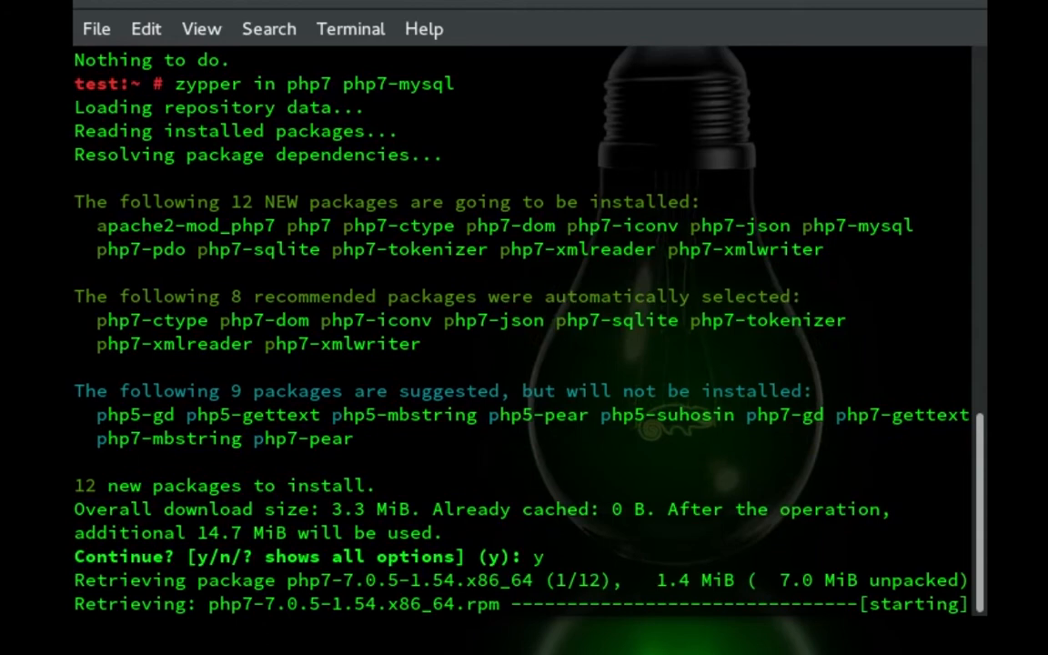
{"action": "scroll", "scroll_direction": "down", "scroll_amount": 3}
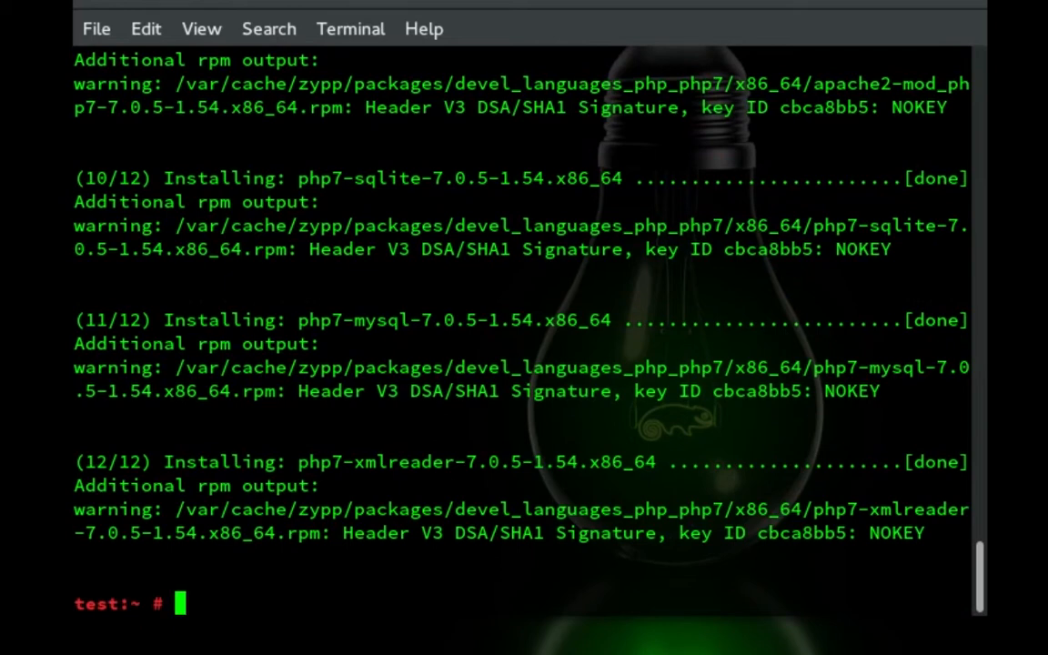
Enable the PHP 7 Apache module with a2enmod php7
{"action": "type", "text": "a2"}
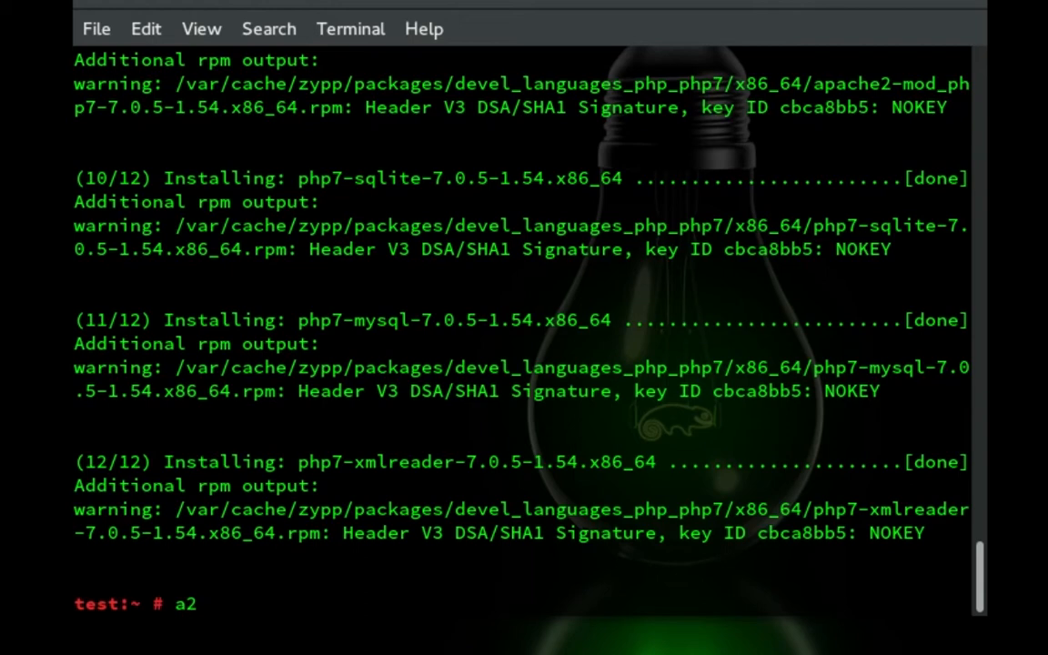
{"action": "type", "text": "enmod"}
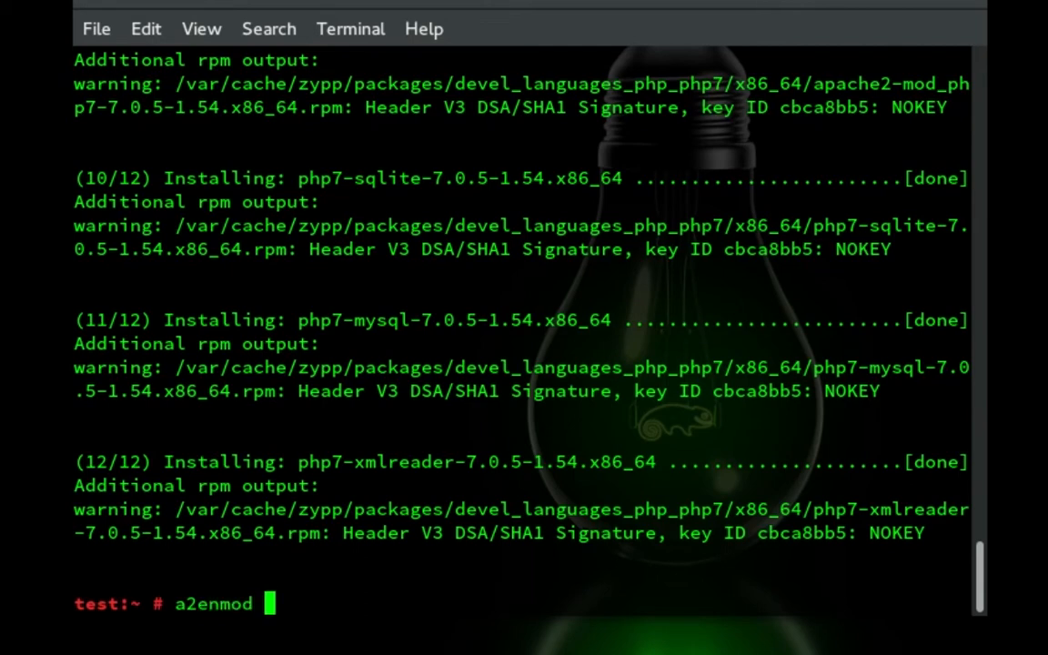
{"action": "type", "text": "php7"}
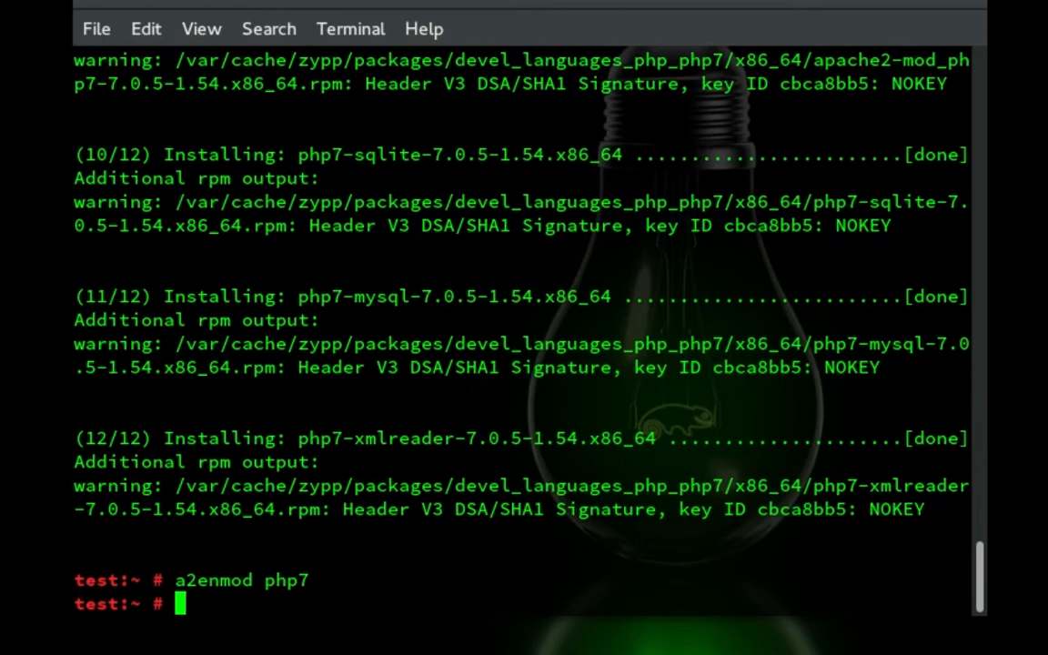
Go to /srv/www/htdocs and list its files
{"action": "type", "text": "c"}
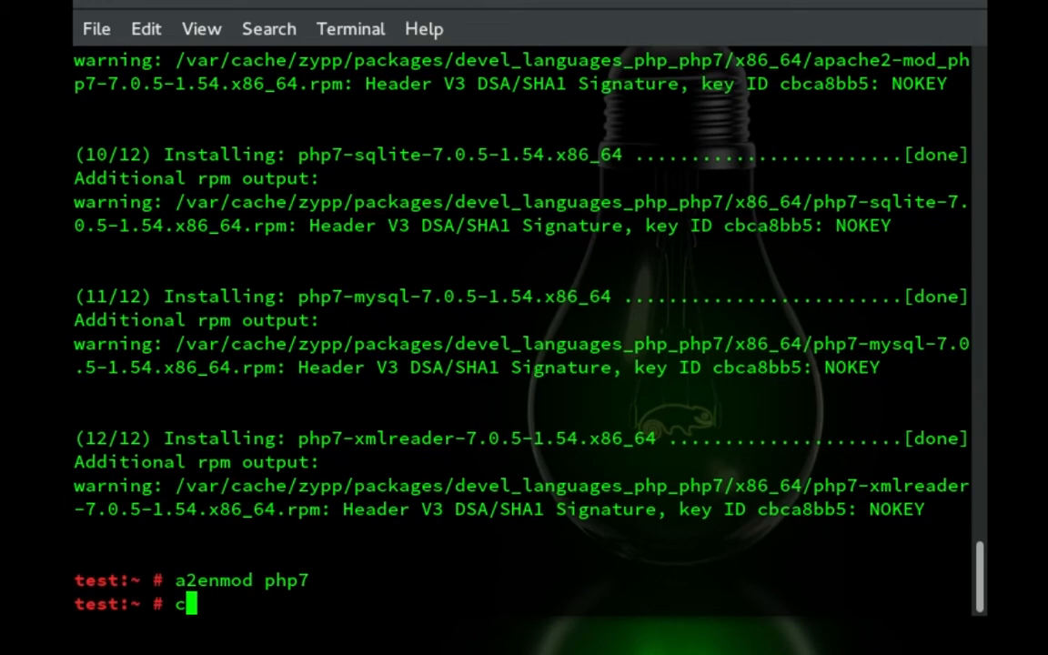
{"action": "type", "text": "d /srv/www"}
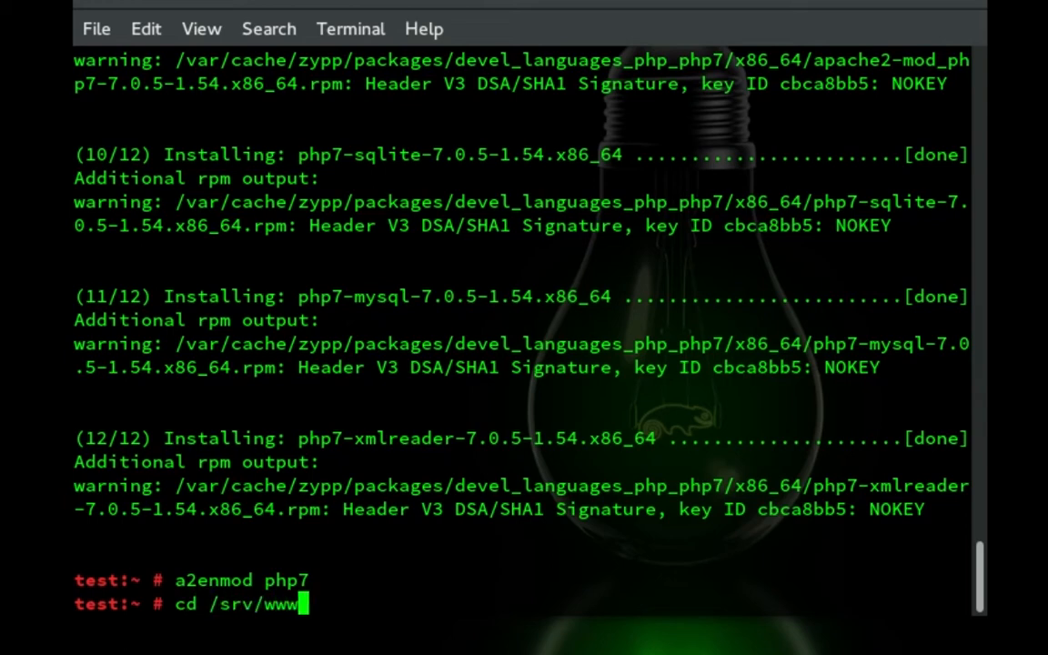
{"action": "type", "text": "htdocs/"}
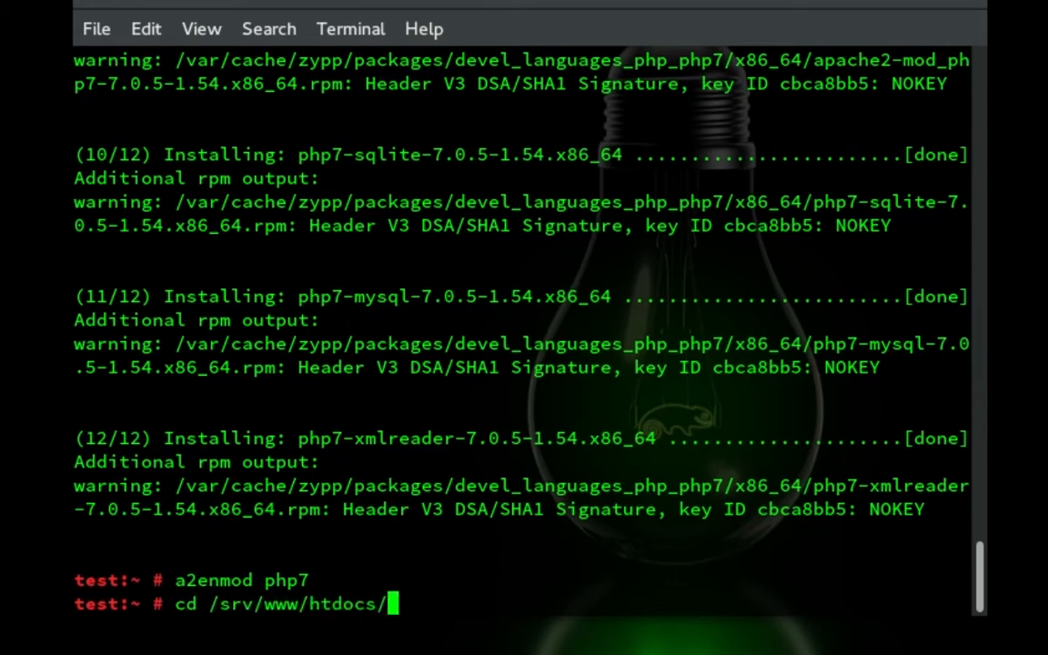
{"action": "type", "text": "ls"}
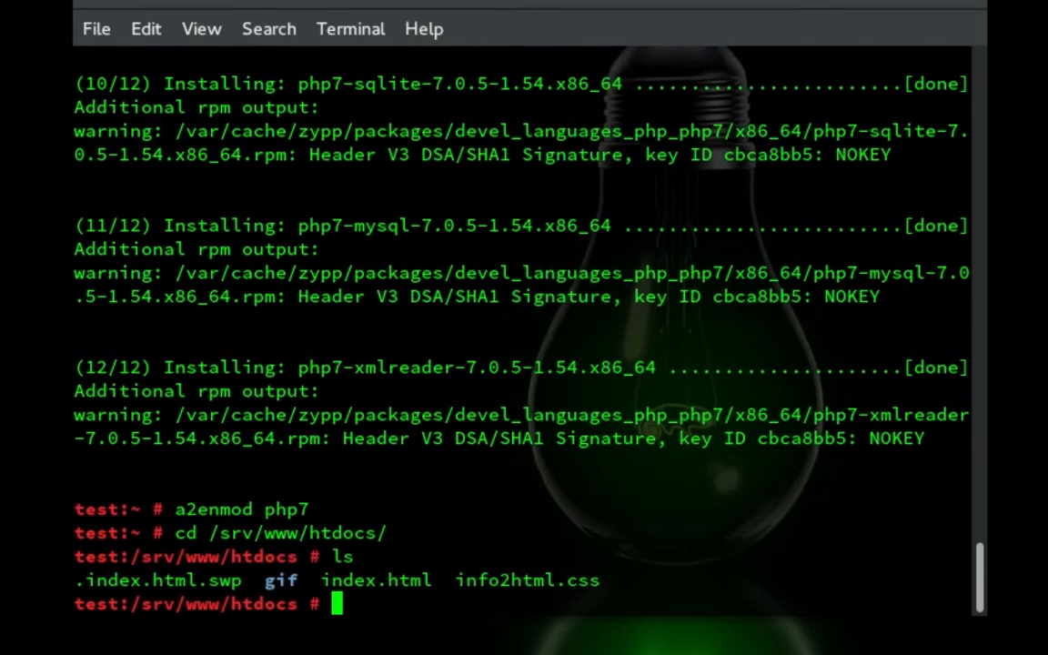
Rename index.html to index.php
{"action": "type", "text": "mv"}
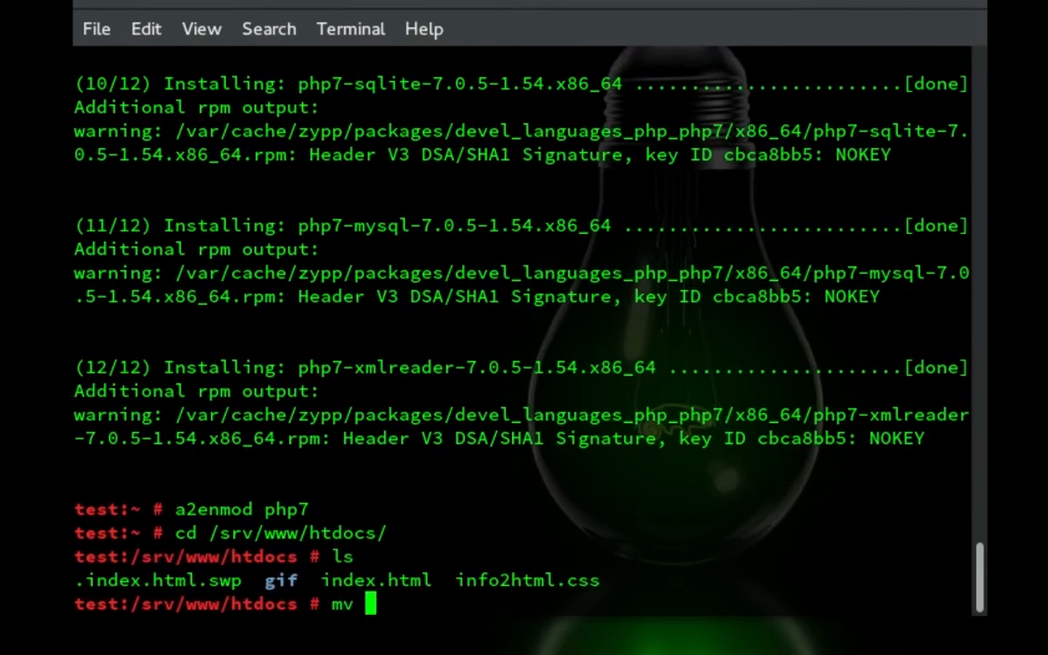
{"action": "type", "text": "index."}
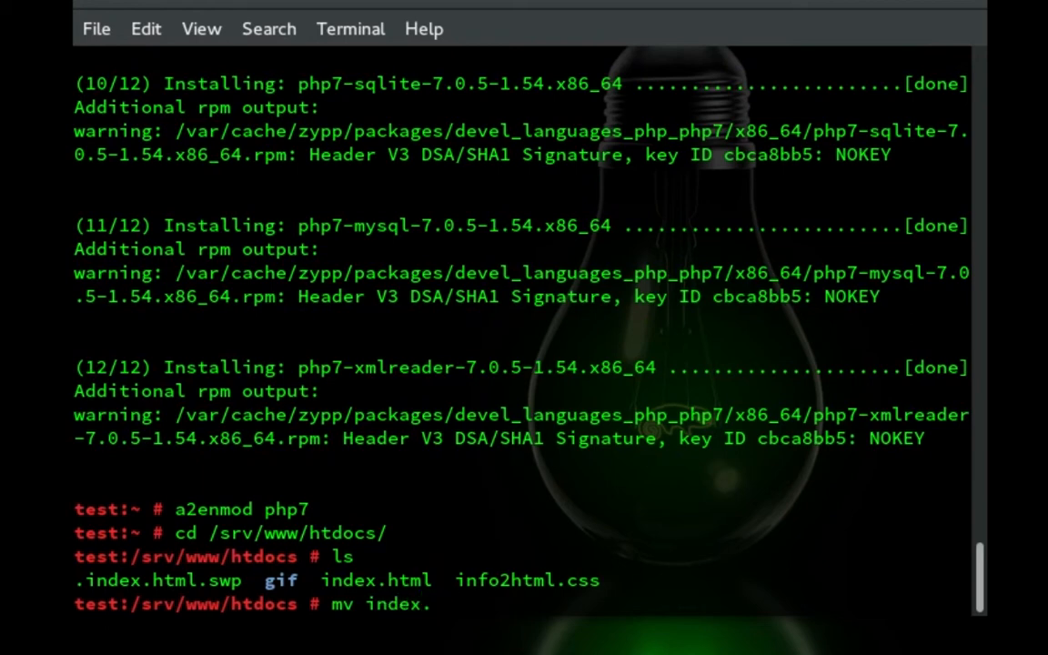
{"action": "type", "text": "html"}
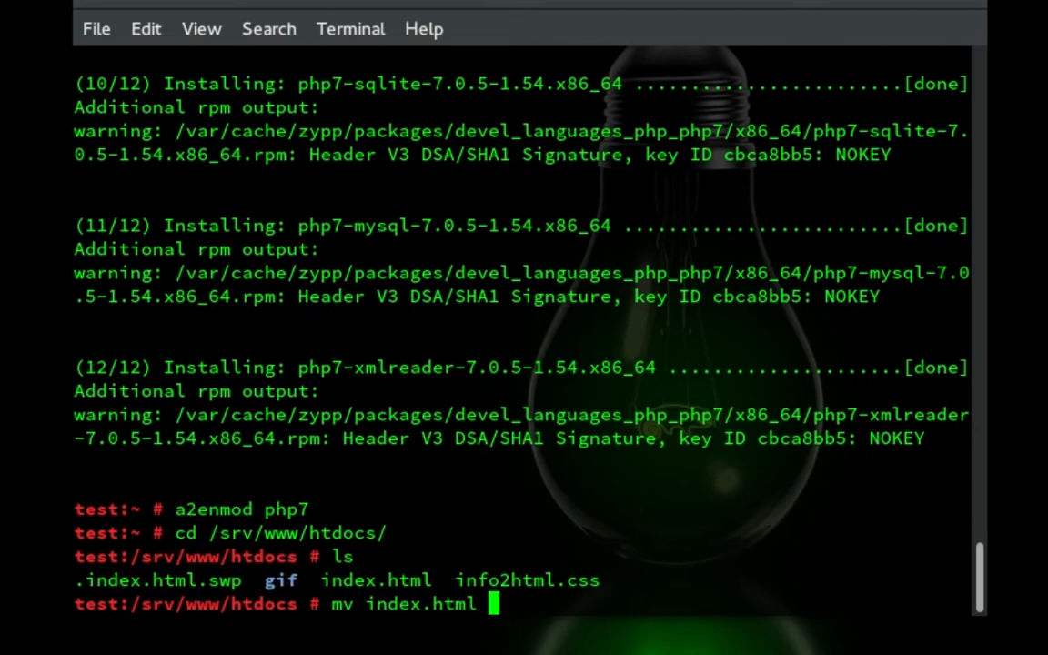
{"action": "type", "text": "index.php"}
{"action": "type", "text": "ls"}
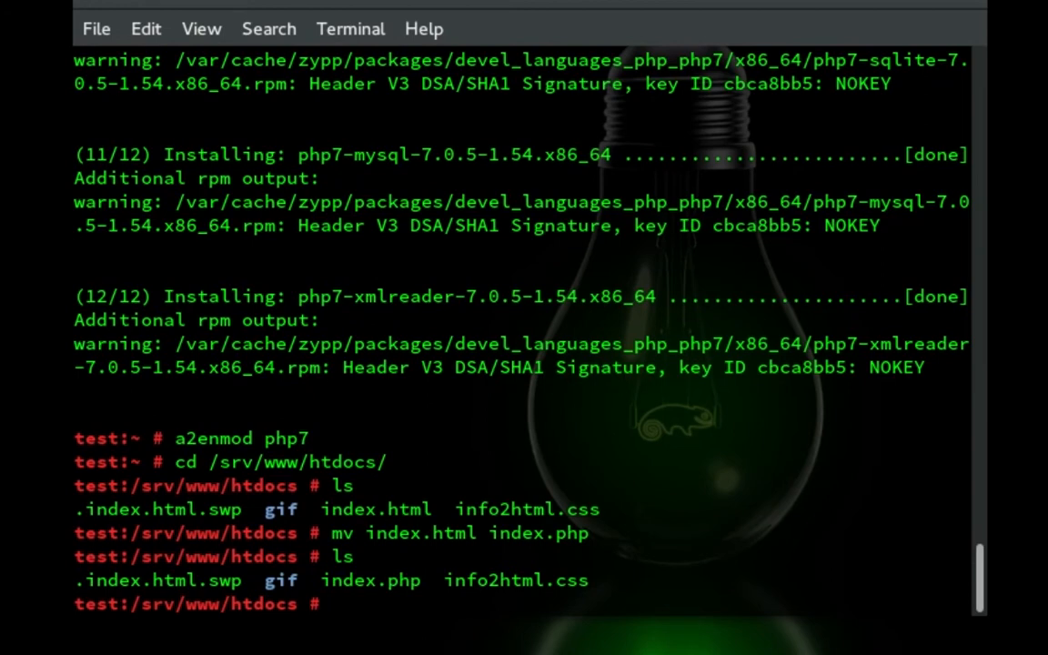
Open index.php in gedit
{"action": "type", "text": "gedit"}
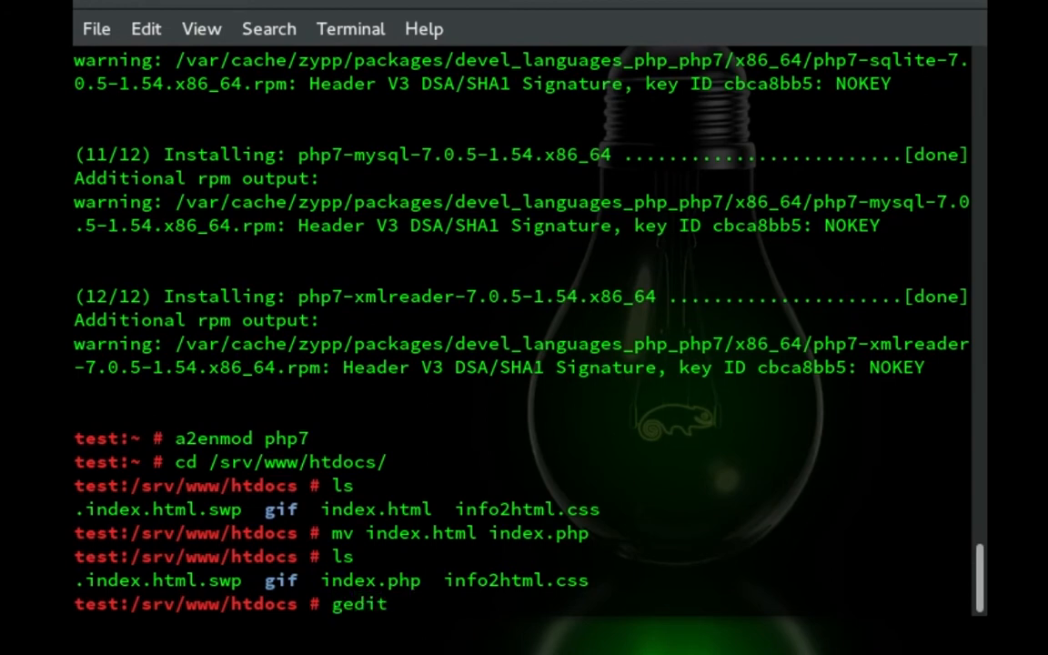
{"action": "type", "text": "index.php"}
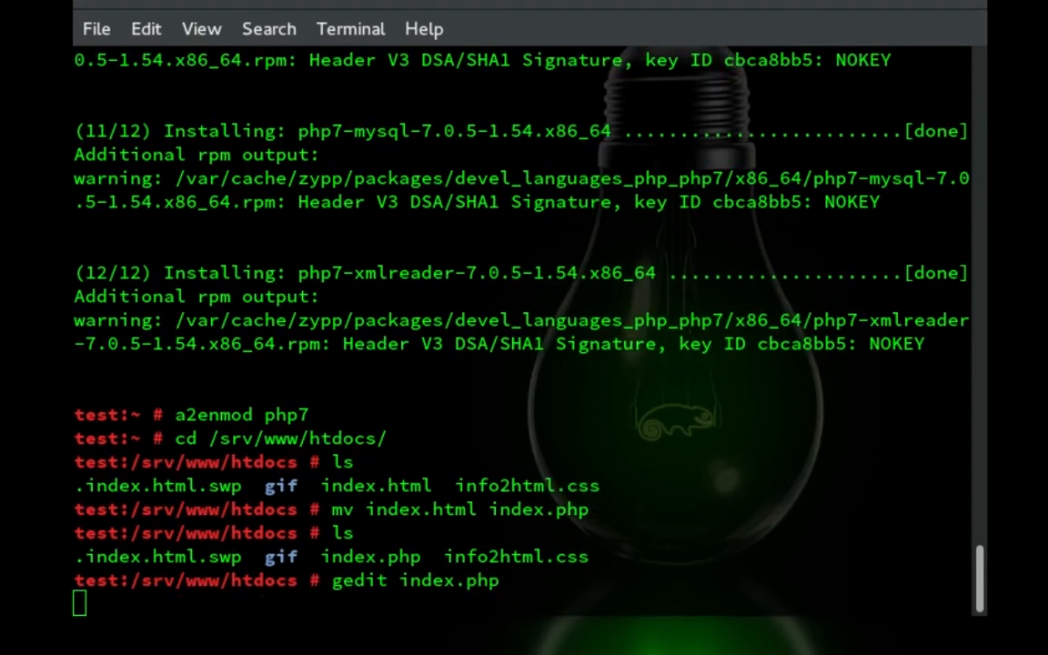
{"action": "key", "text": "Return"}
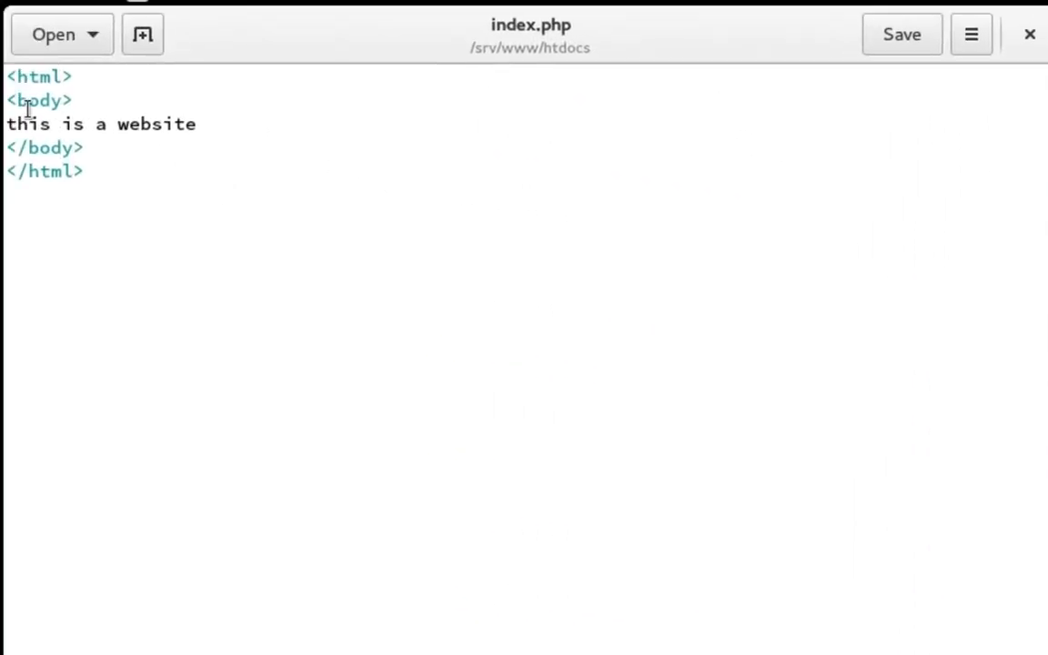
Replace the HTML with '<?php phpinfo(); ?>' and close gedit
{"action": "key", "text": "ctrl+a"}
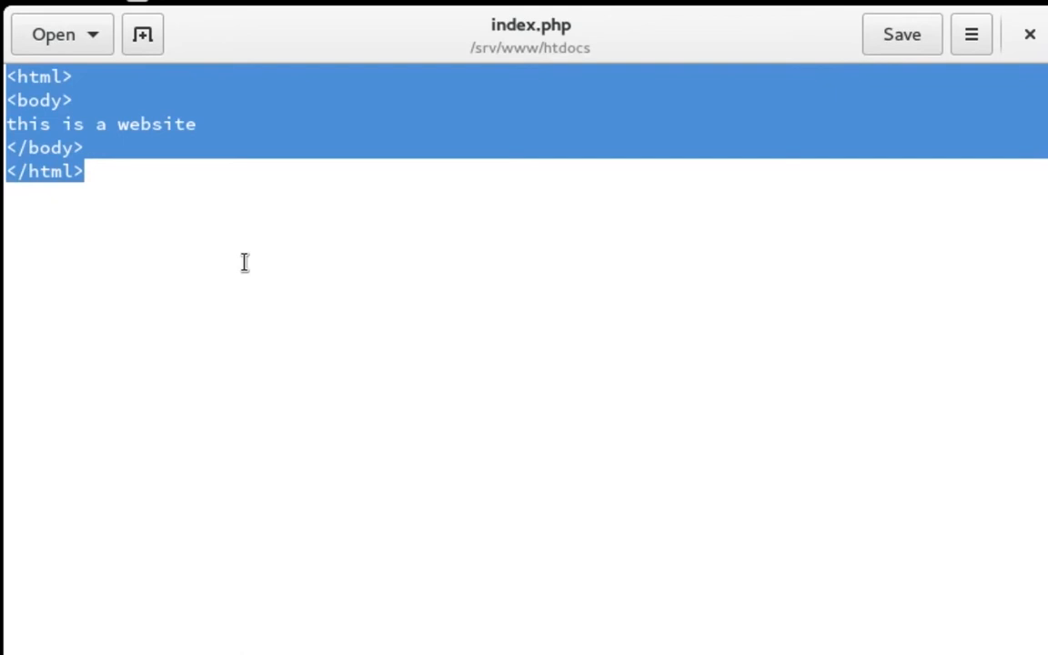
{"action": "type", "text": "L<"}
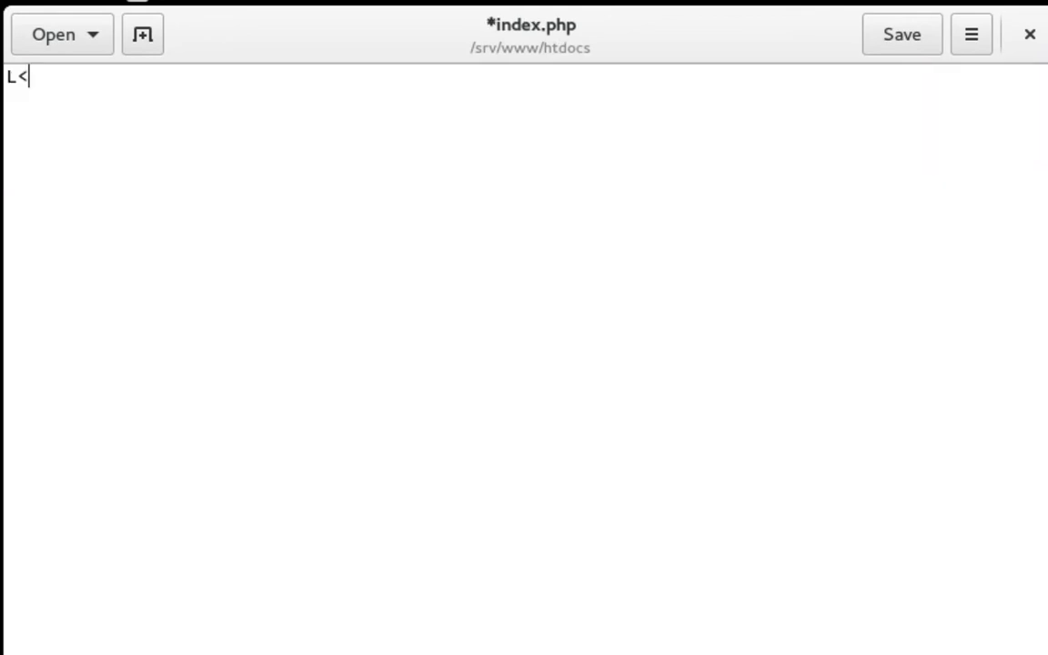
{"action": "key", "text": "BackSpace"}
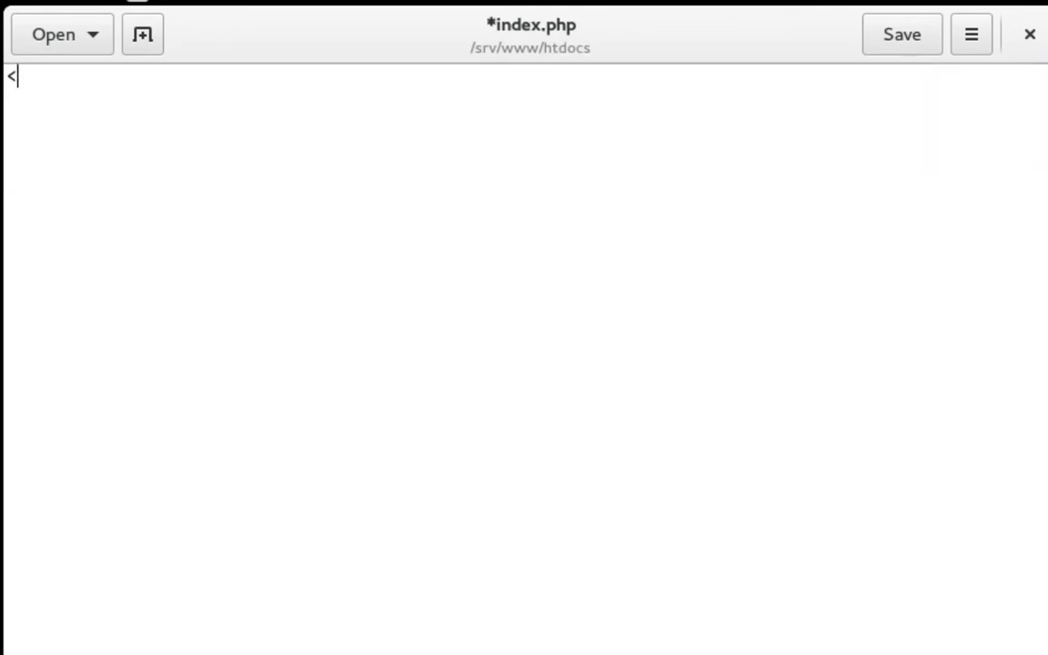
{"action": "type", "text": "?"}
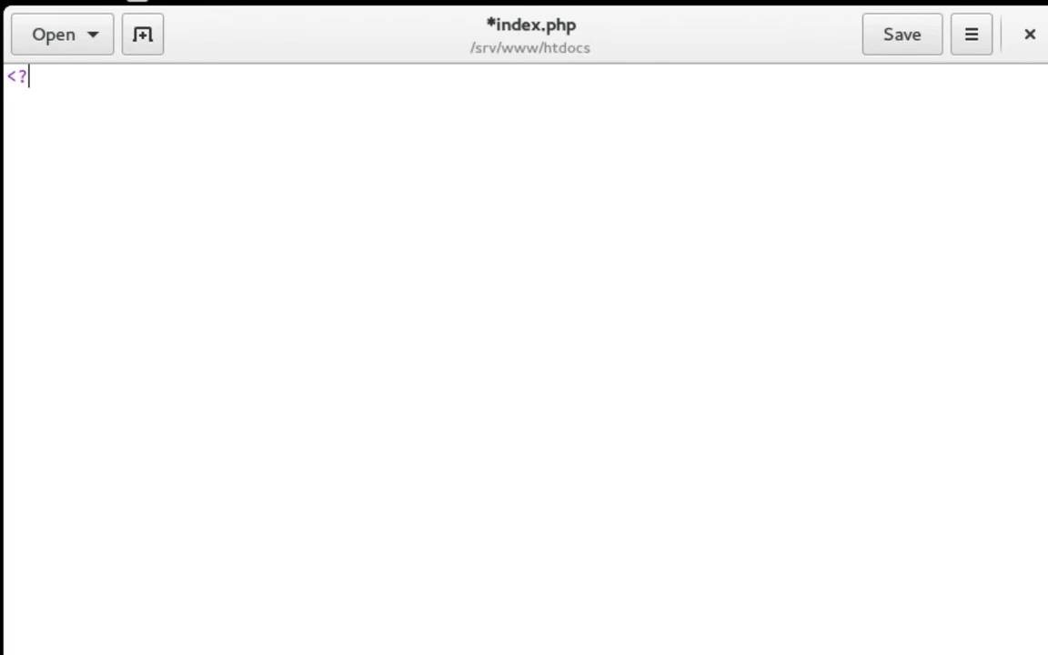
{"action": "type", "text": "php"}
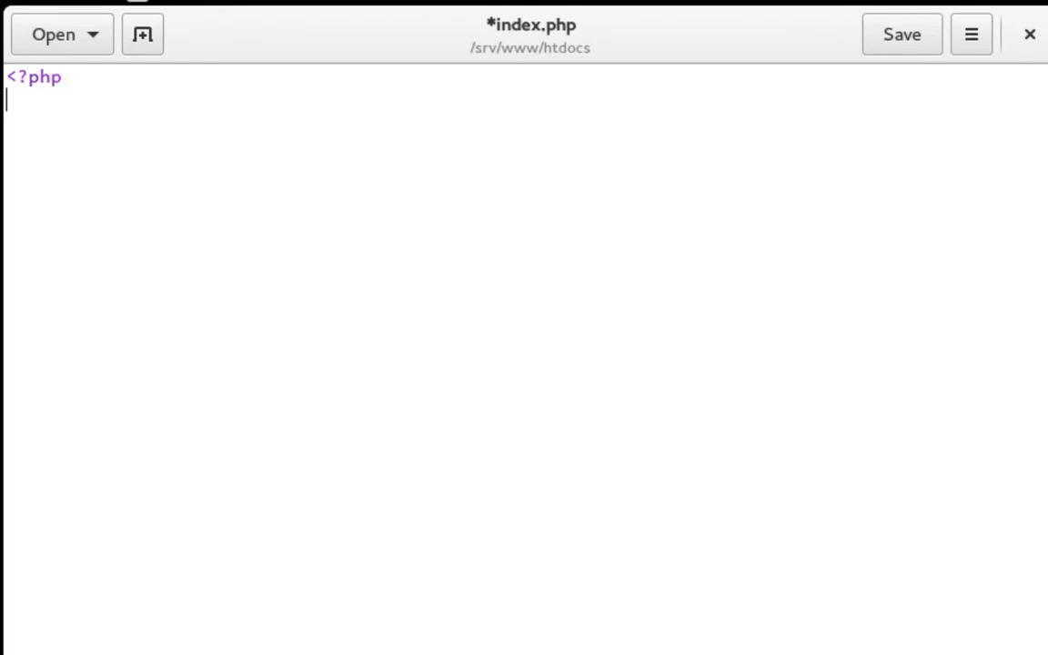
{"action": "type", "text": "php"}
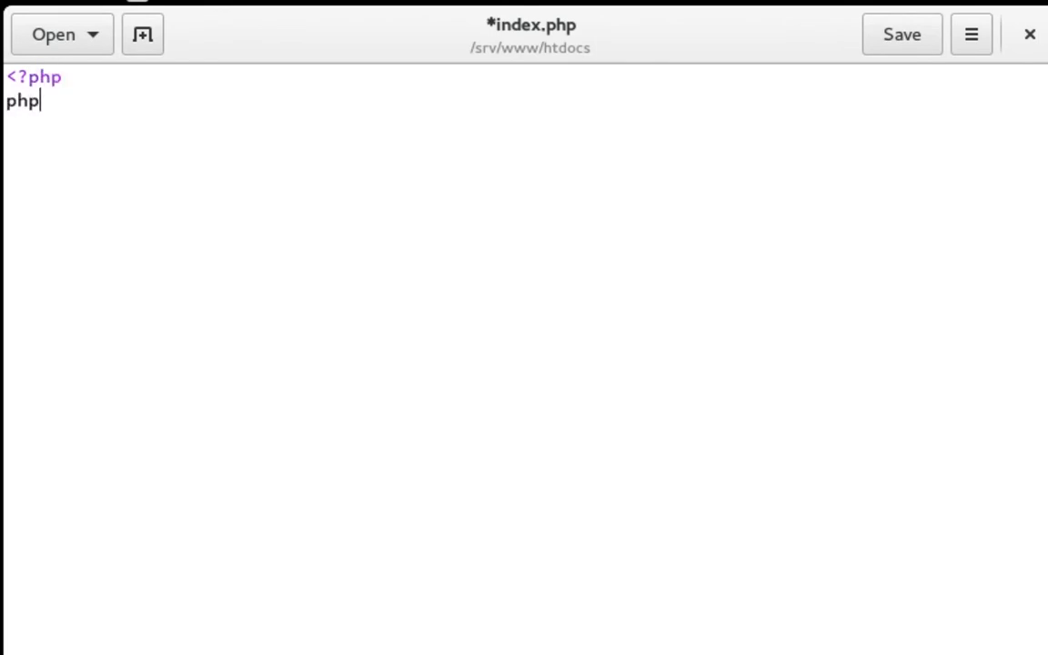
{"action": "type", "text": "info("}
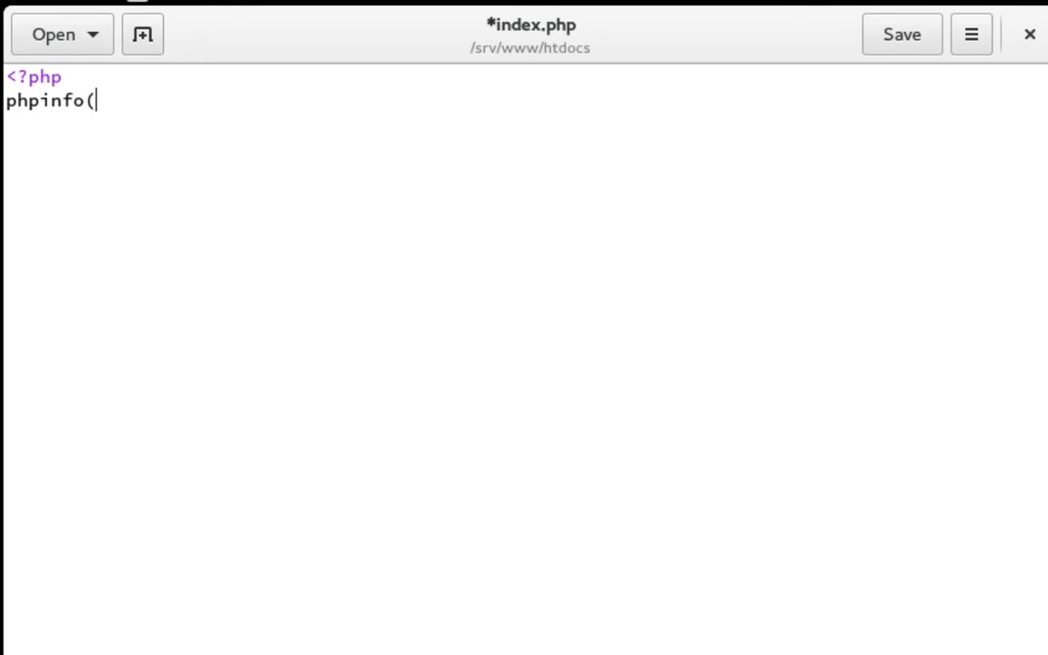
{"action": "type", "text": ");"}
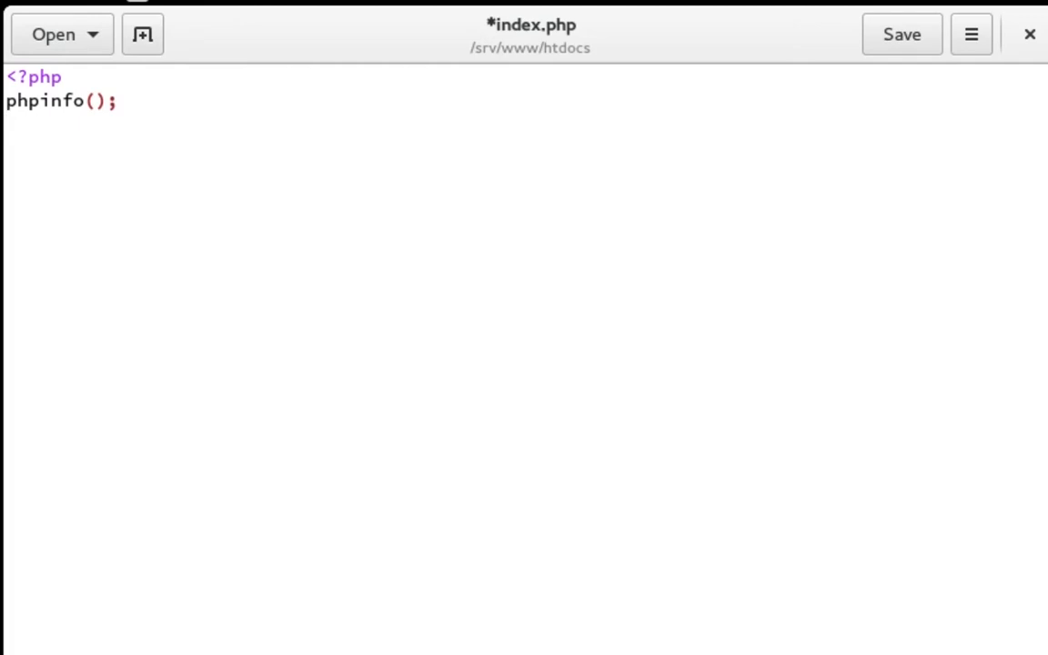
{"action": "key", "text": "Return"}
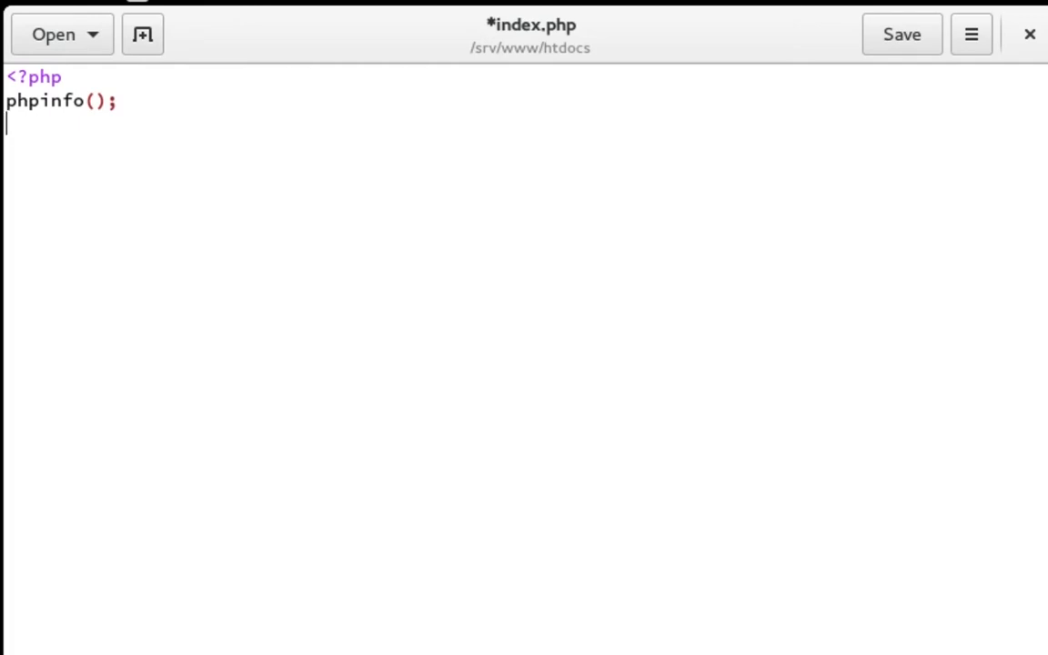
{"action": "type", "text": "?>"}
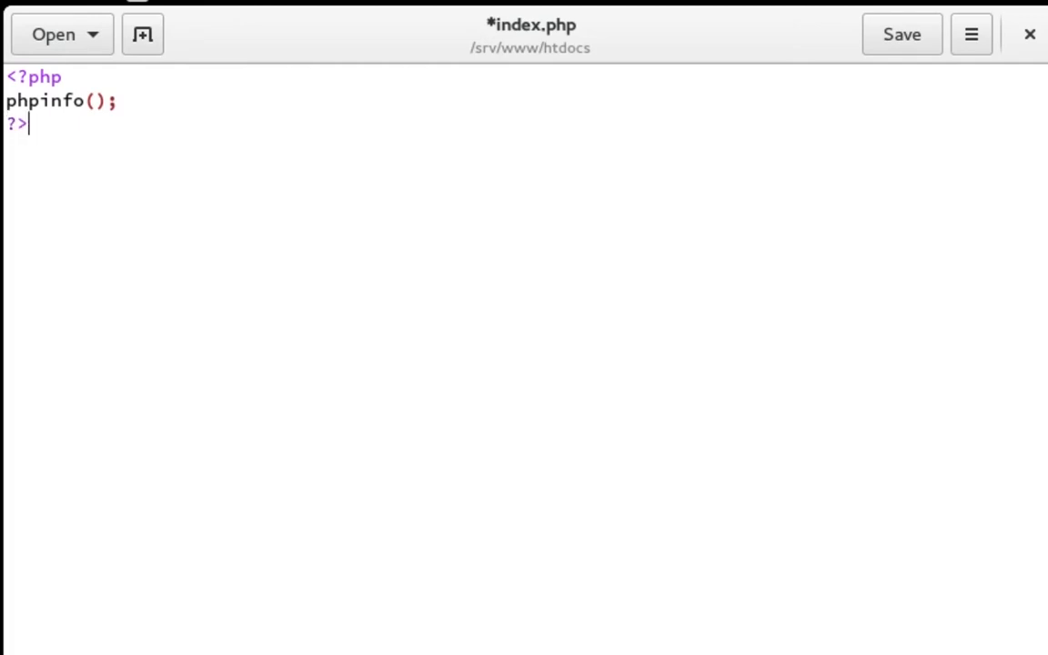
{"action": "mouse_move", "coordinate": [865, 99]}
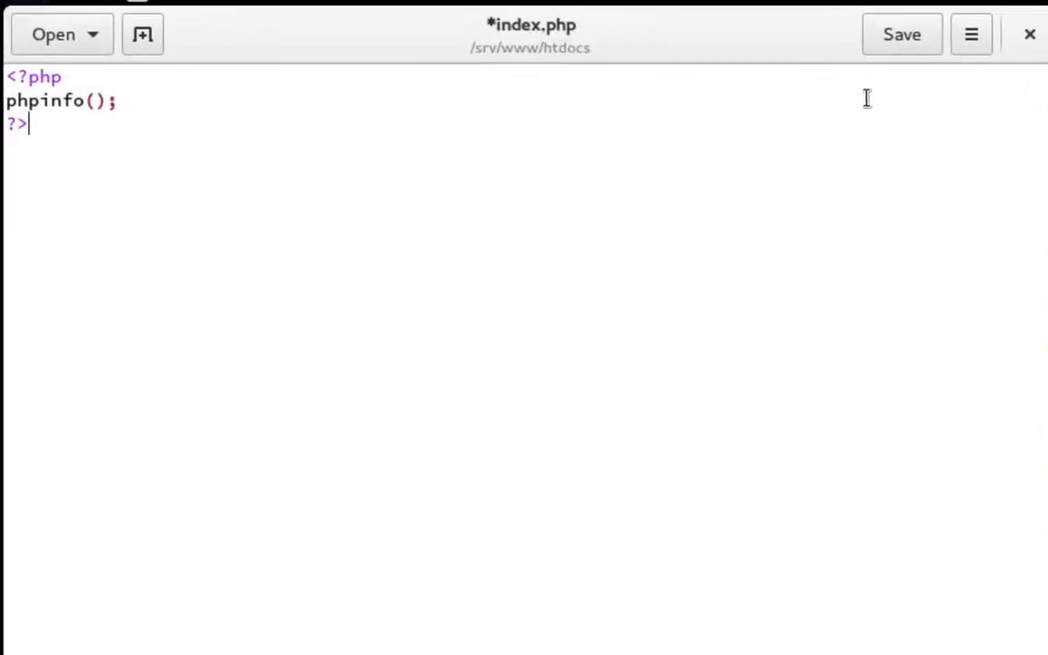
{"action": "mouse_move", "coordinate": [901, 34]}
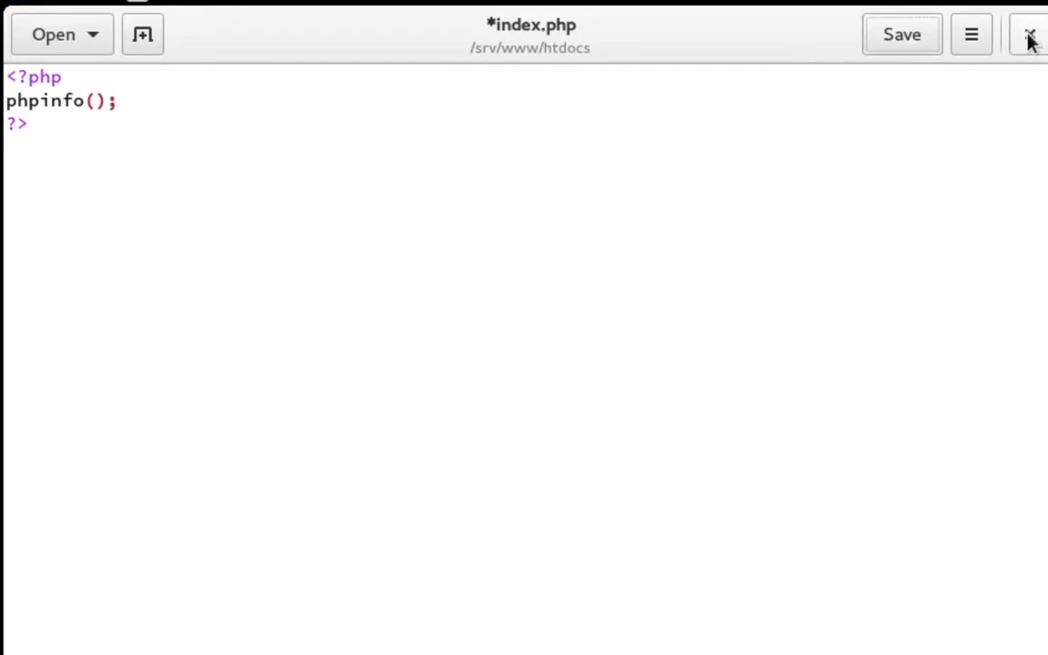
{"action": "left_click", "coordinate": [1028, 34]}
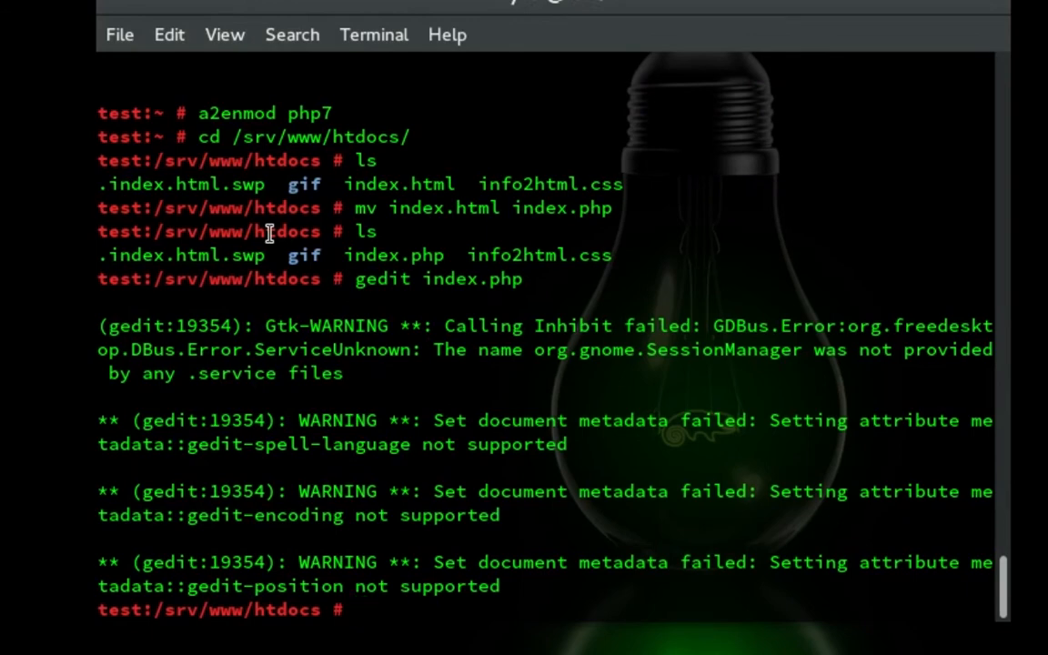
Restart Apache with systemctl restart apache2
{"action": "type", "text": "systemctl"}
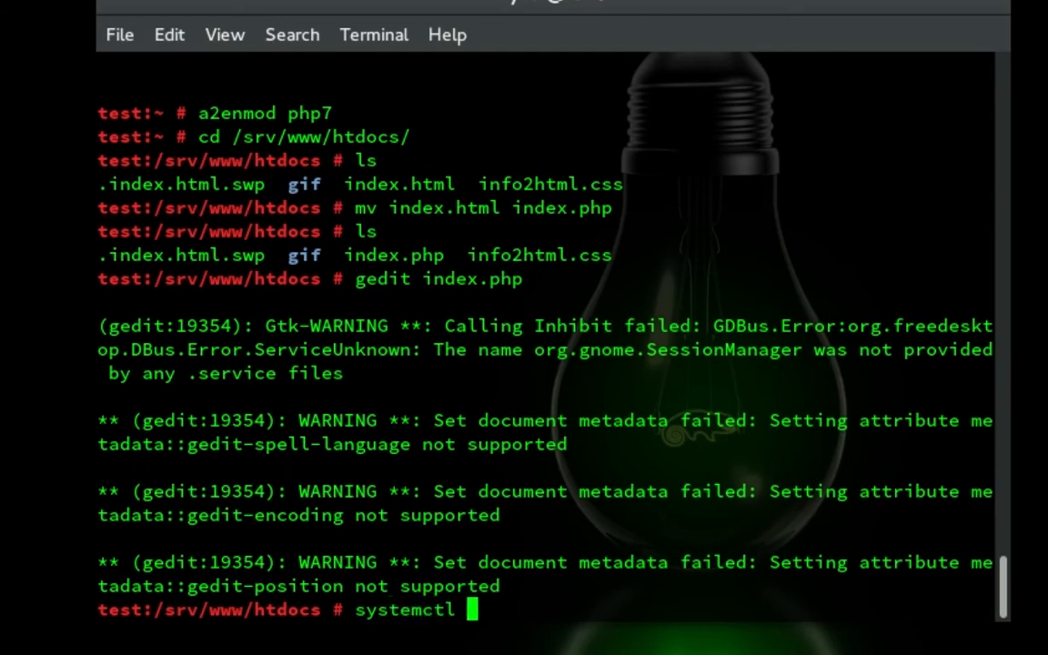
{"action": "type", "text": "restart apache"}
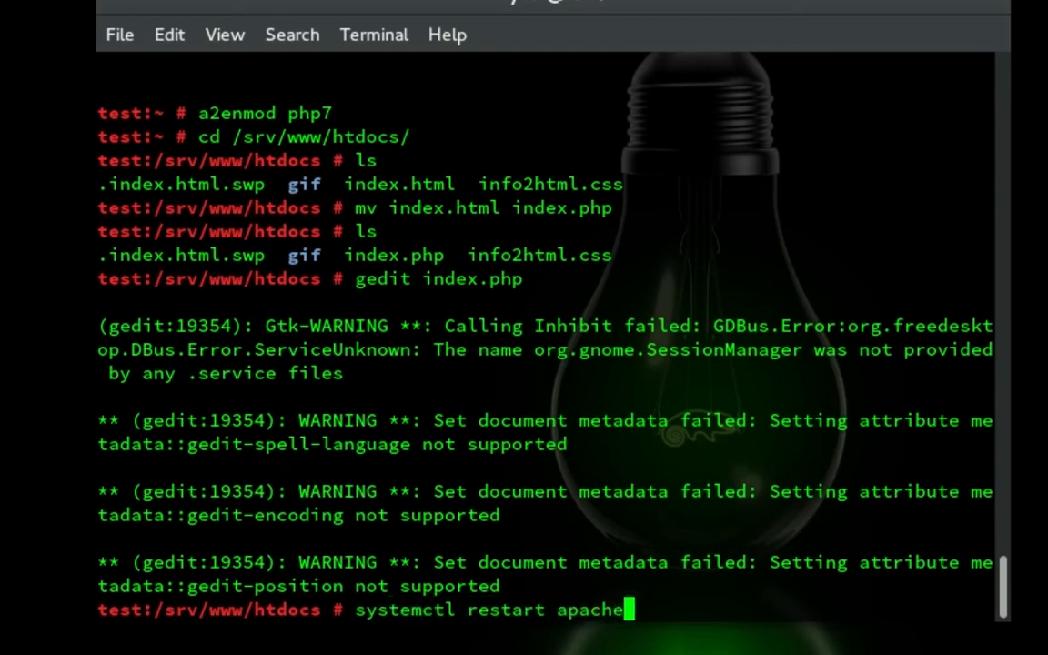
{"action": "type", "text": "2"}
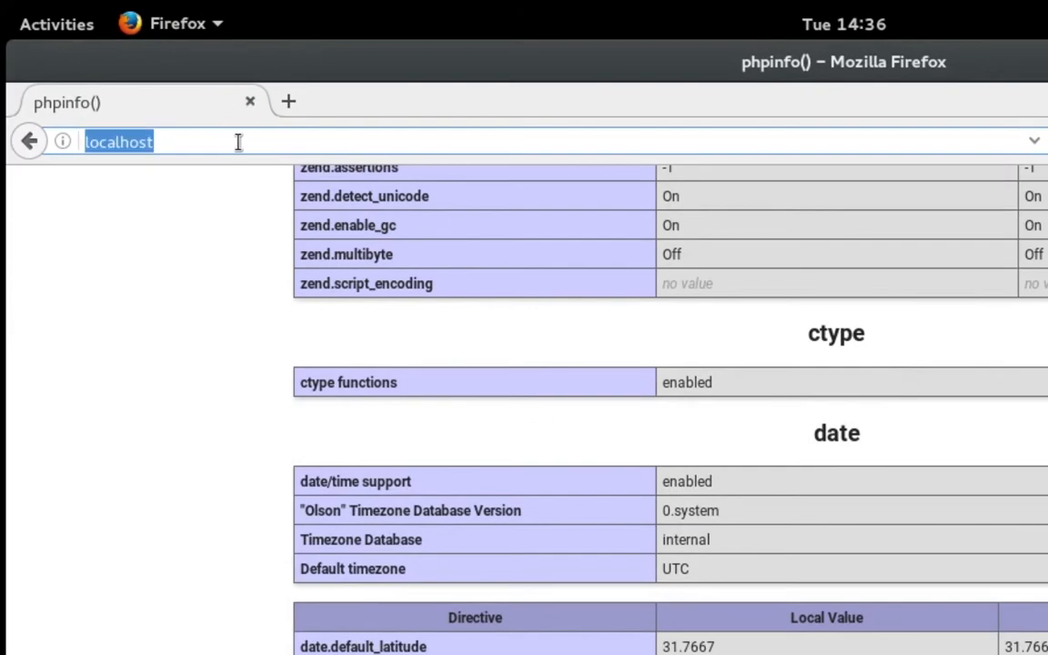
Load localhost/ in Firefox and scroll the PHP Version 7.0.5 info page
{"action": "type", "text": "dflk&ie=utf-8&oe=utf-8"}
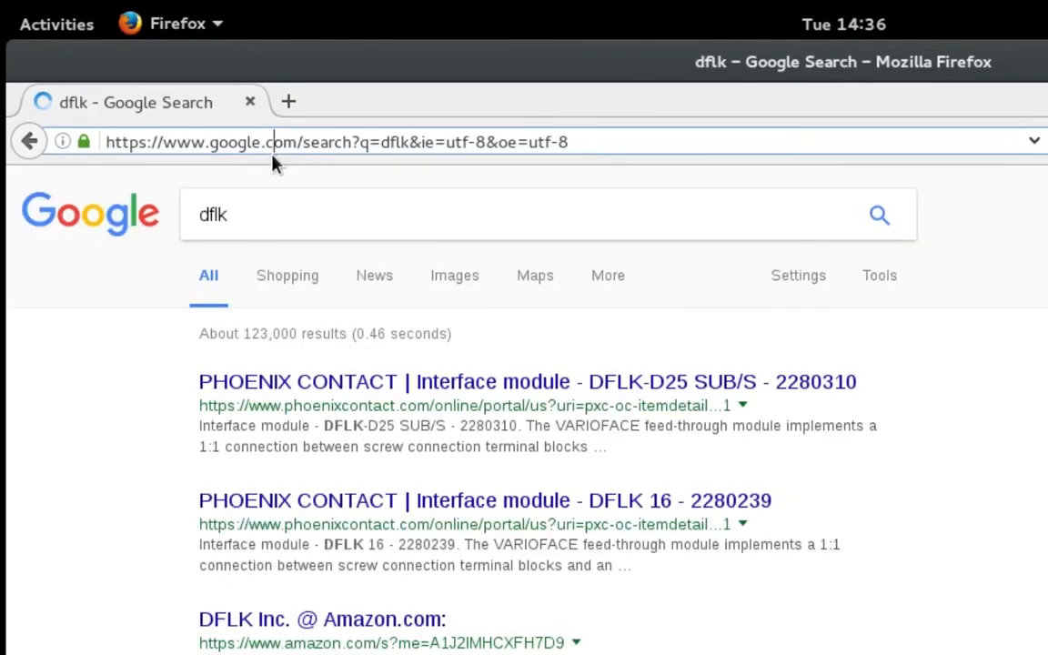
{"action": "type", "text": "localhost/"}
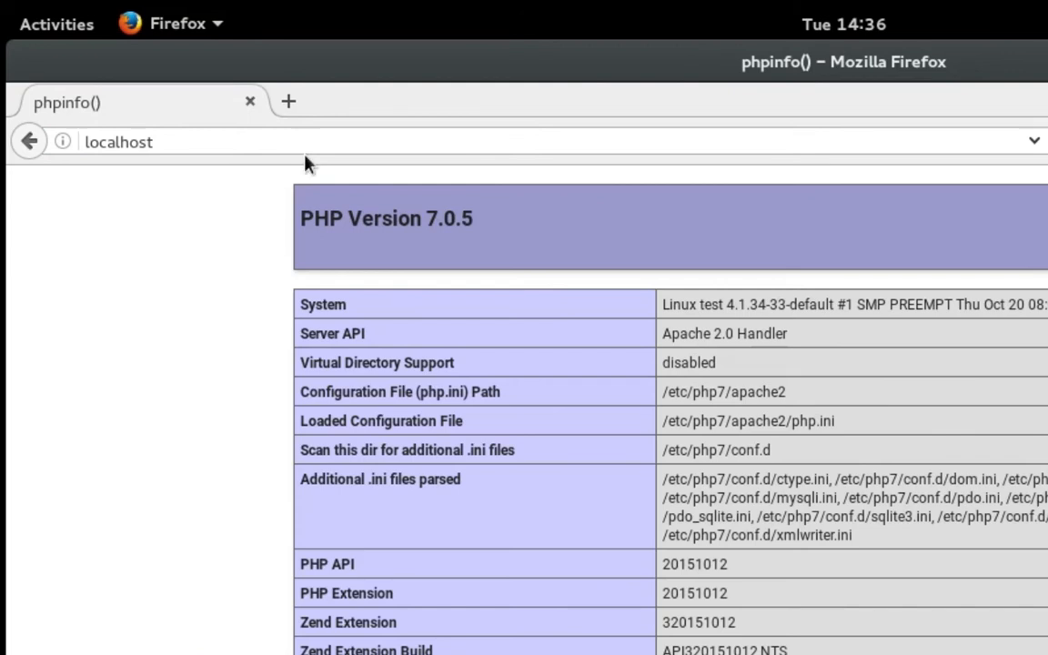
{"action": "mouse_move", "coordinate": [455, 253]}
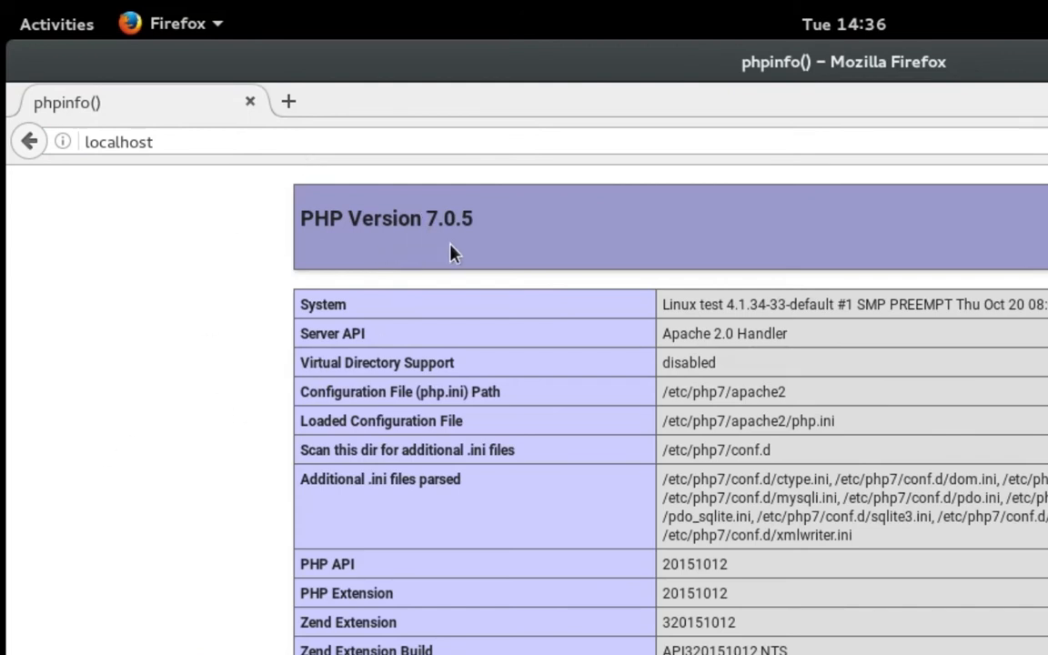
{"action": "mouse_move", "coordinate": [433, 246]}
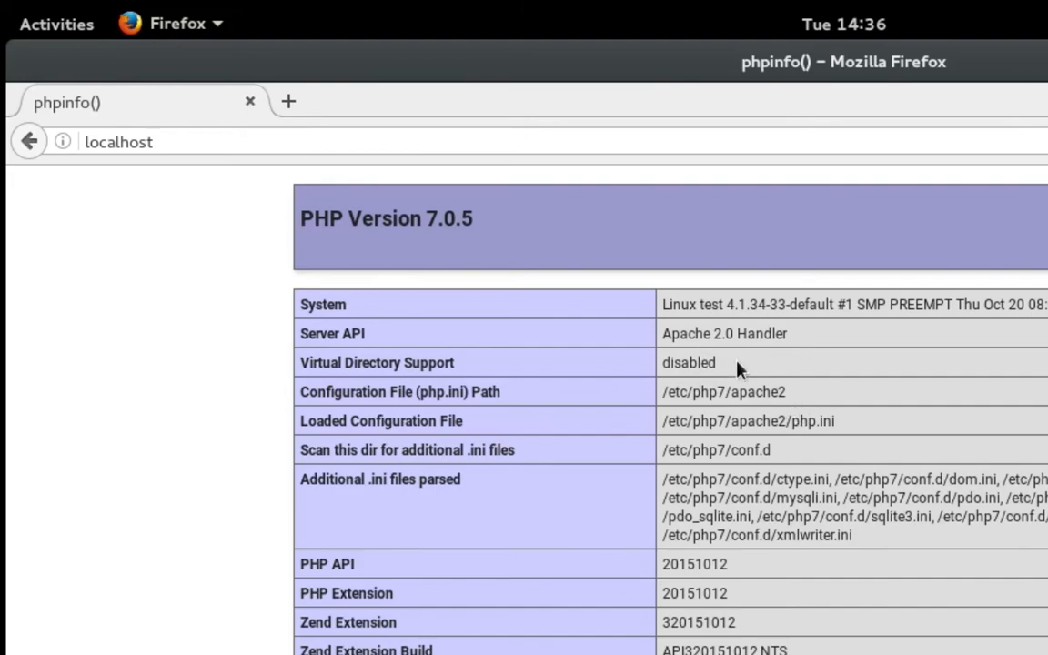
{"action": "scroll", "scroll_direction": "down", "scroll_amount": 3}
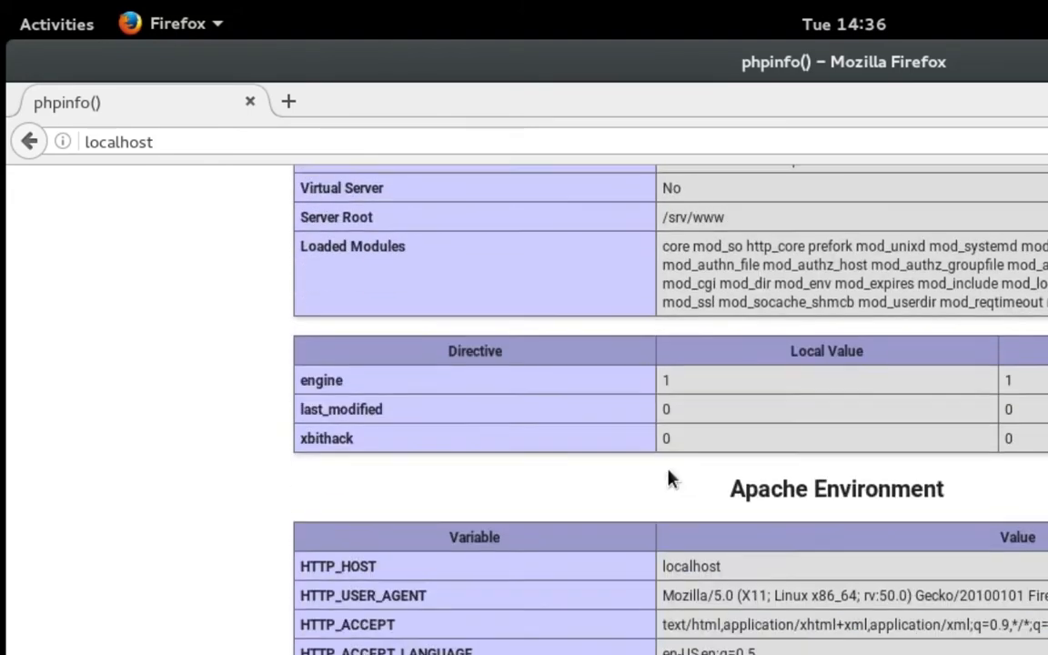
{"action": "scroll", "scroll_direction": "down", "scroll_amount": 3}
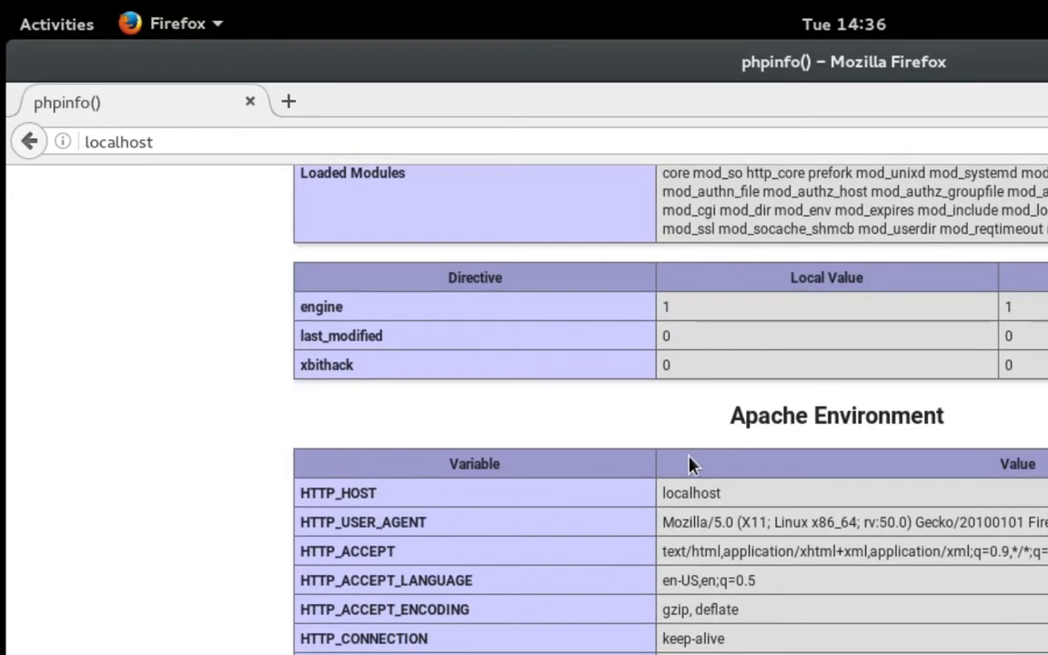
{"action": "scroll", "scroll_direction": "up", "scroll_amount": 3}
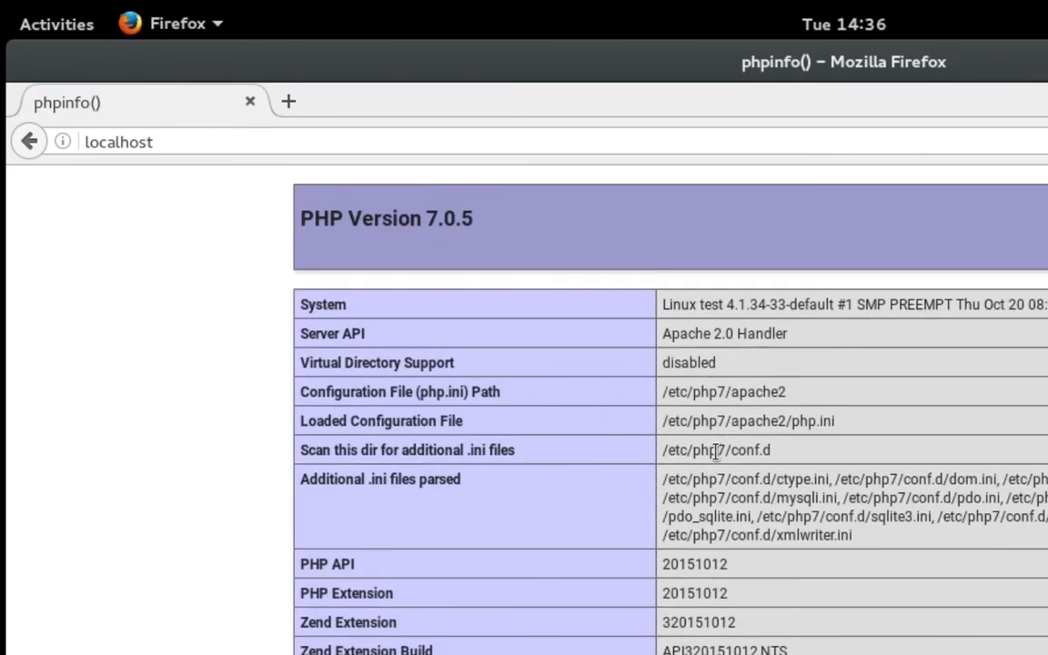